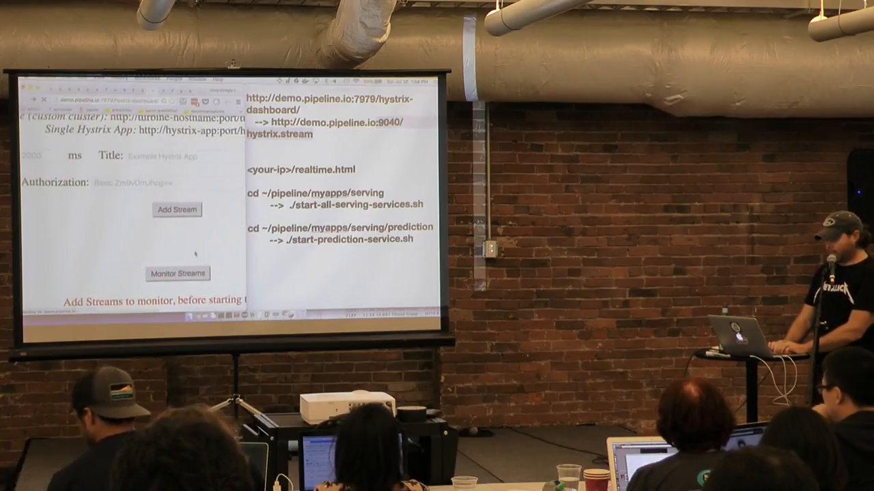
click(177, 210)
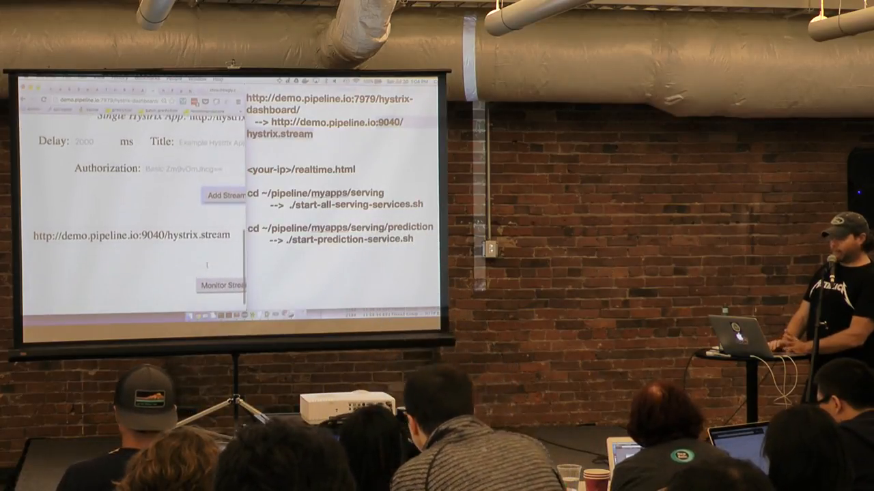
click(223, 284)
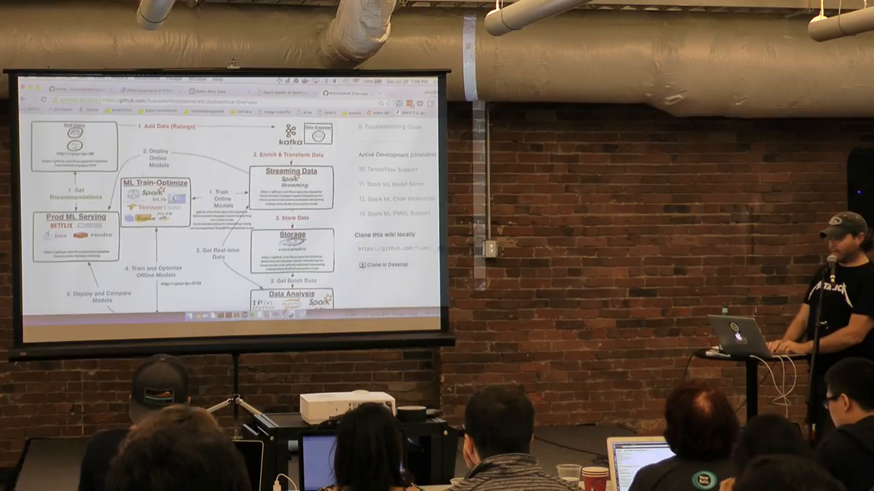
Scroll the pipeline wiki Home page back to its End-to-End, Real-time ML and AI Pipeline heading
scroll(down, 3)
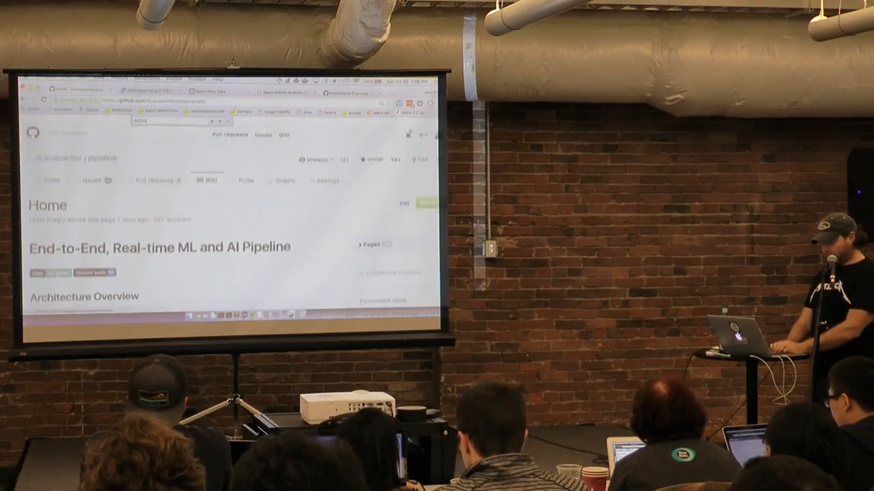
Browse the pipeline repo's config folder and logstash.conf, scrolling through the subfolders
click(48, 179)
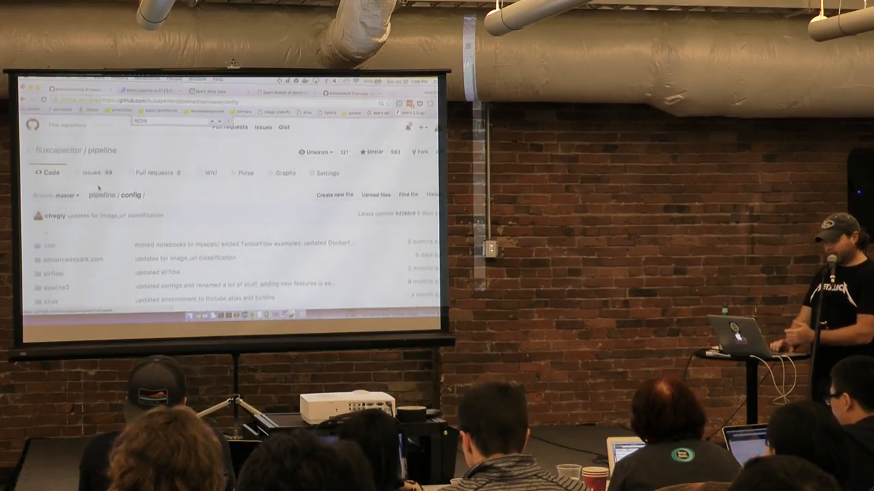
scroll(down, 3)
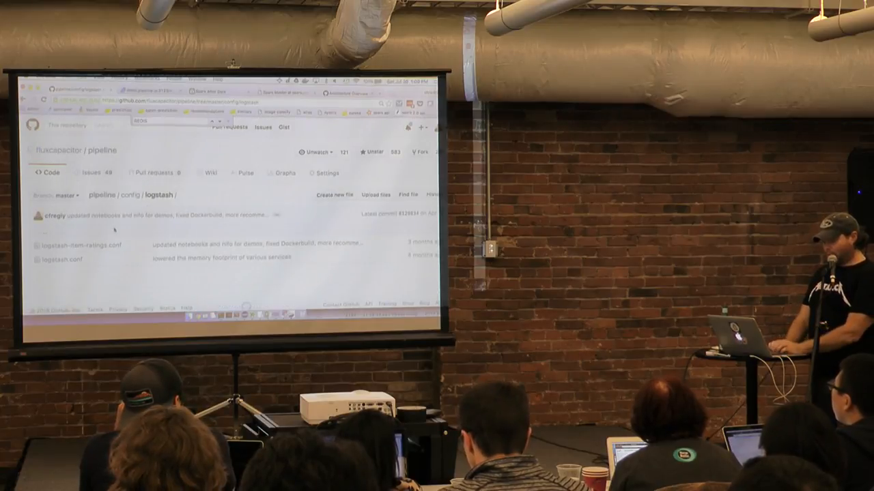
click(64, 258)
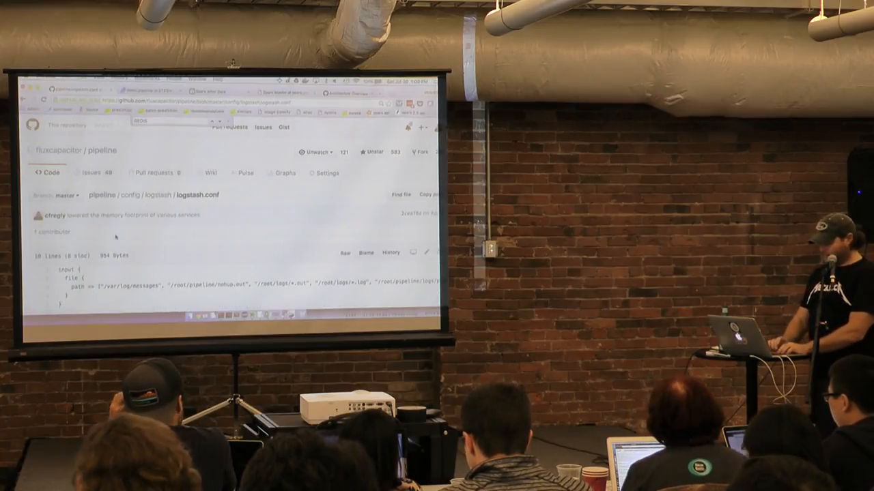
scroll(down, 3)
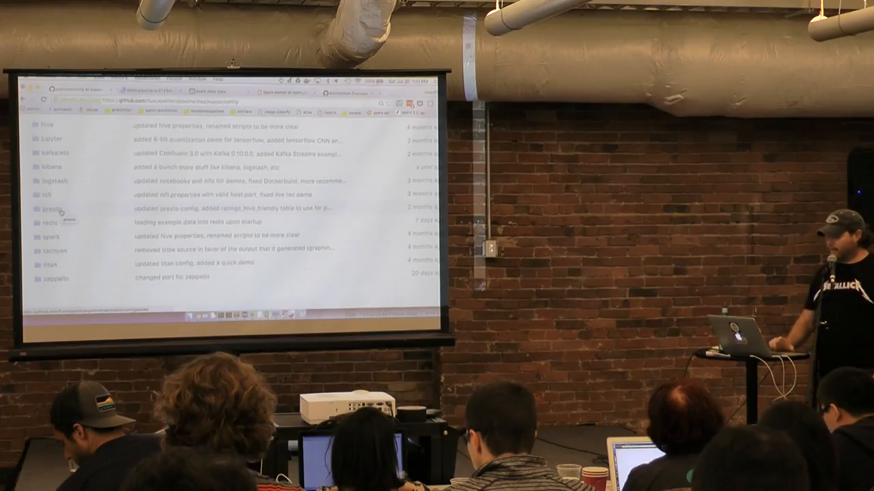
scroll(down, 3)
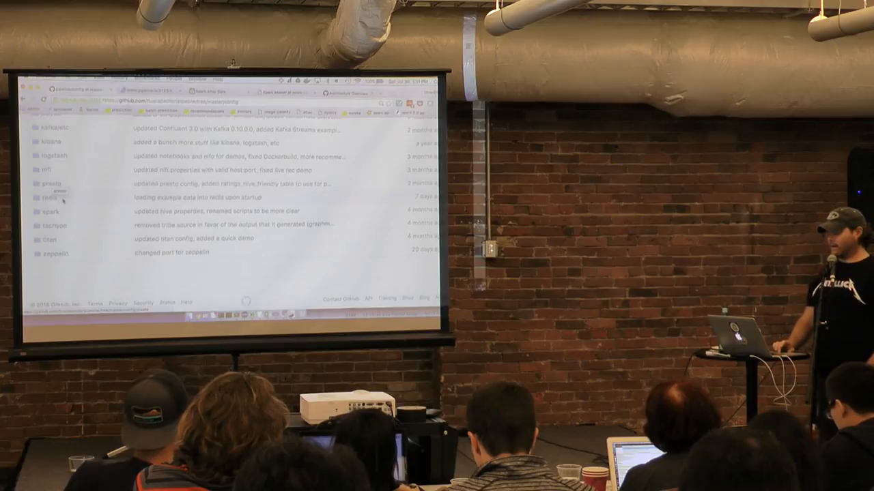
Show the fluxcapacitor/pipeline root page with its bin and config folders
scroll(down, 3)
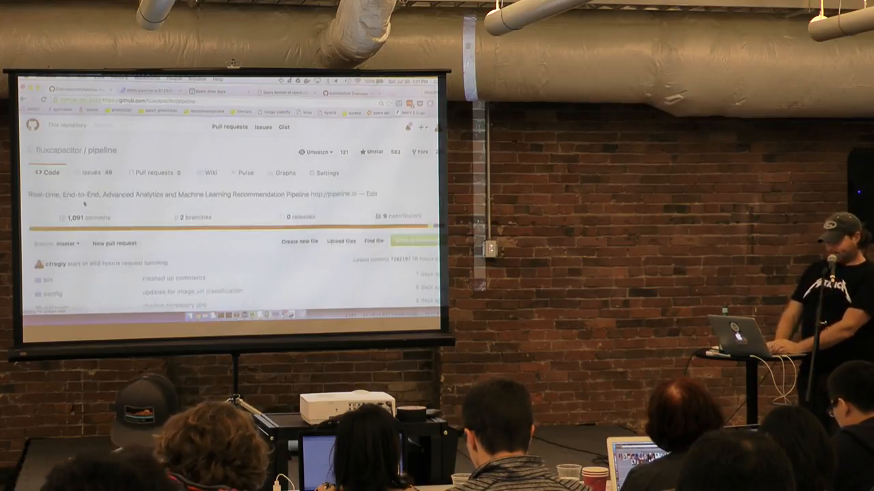
Go to the wiki's Code Examples page describing apps under $MYAPPS_HOME
scroll(down, 3)
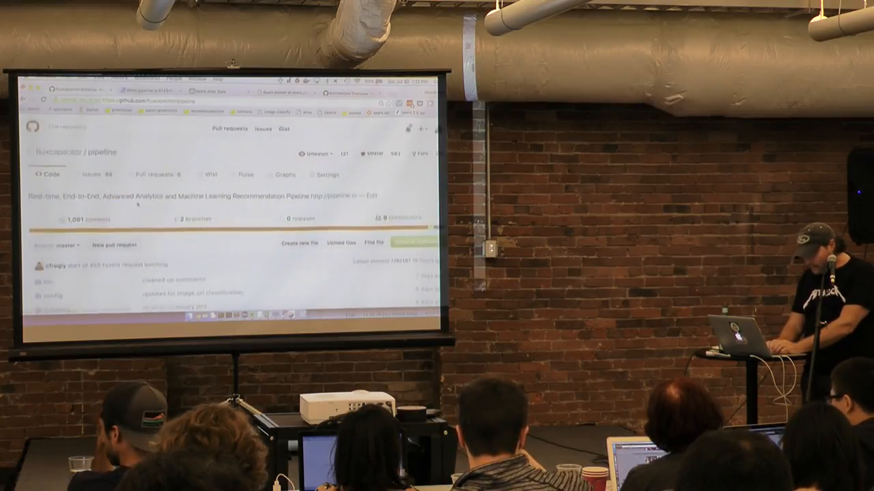
click(212, 172)
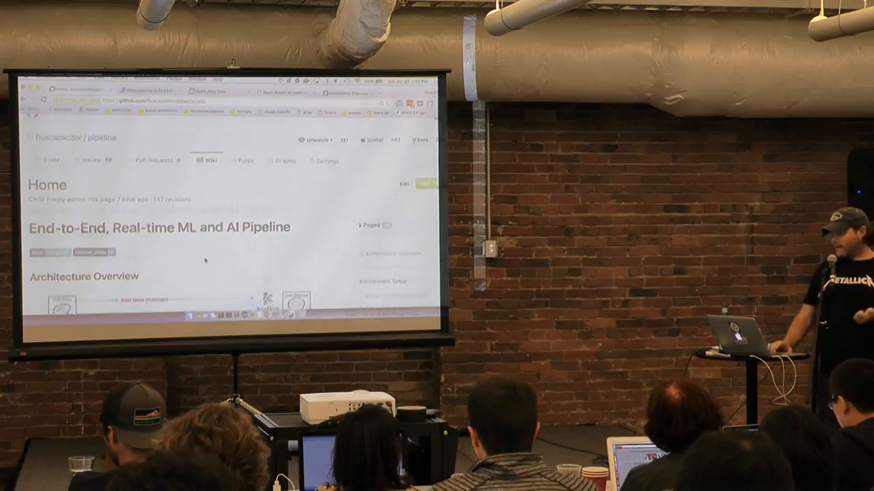
scroll(down, 3)
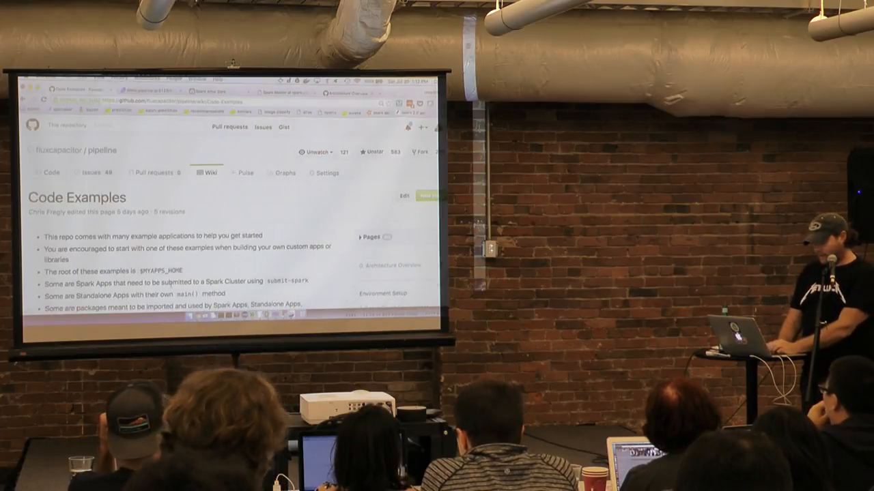
scroll(down, 3)
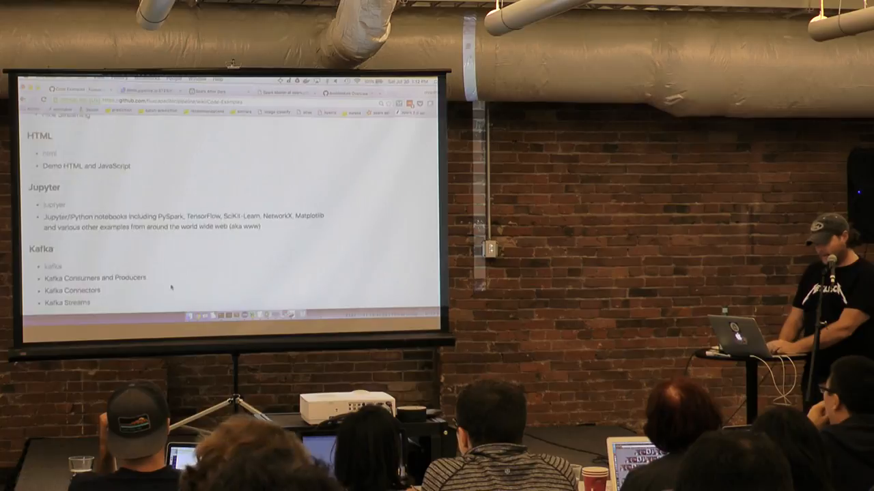
scroll(down, 3)
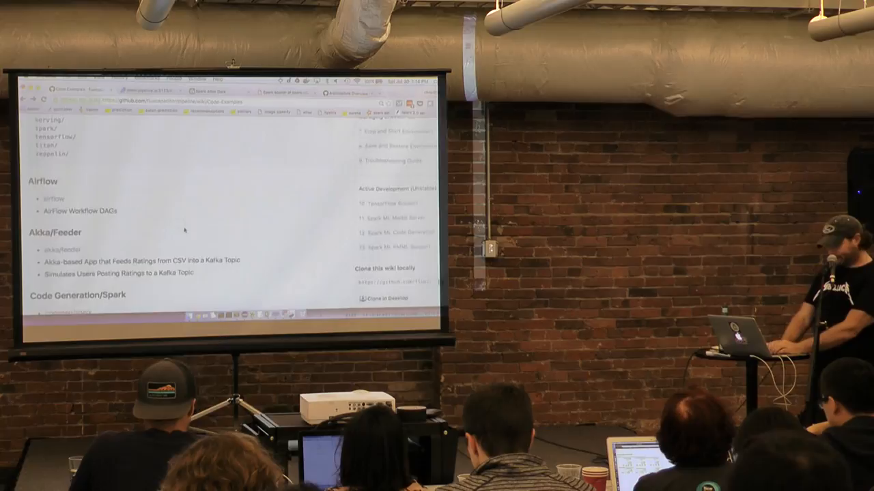
Scroll to PMML + Spark and reach the jpmml organization featuring jpmml-evaluator
scroll(down, 3)
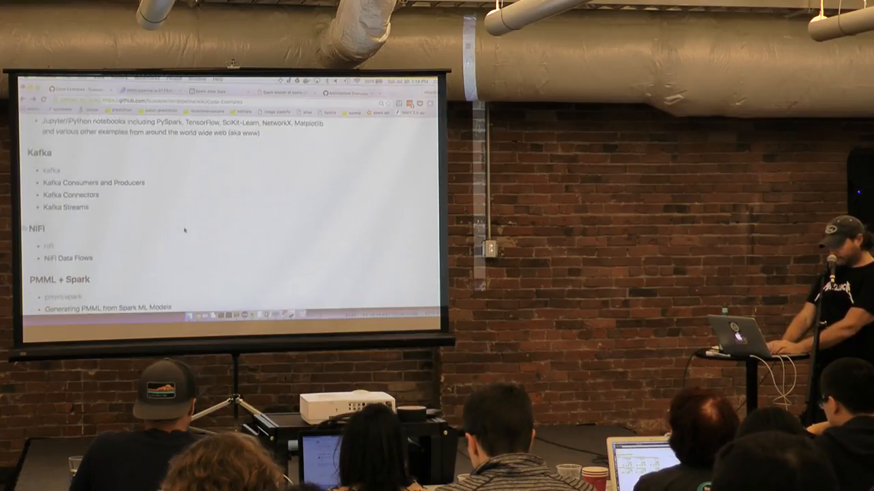
scroll(down, 3)
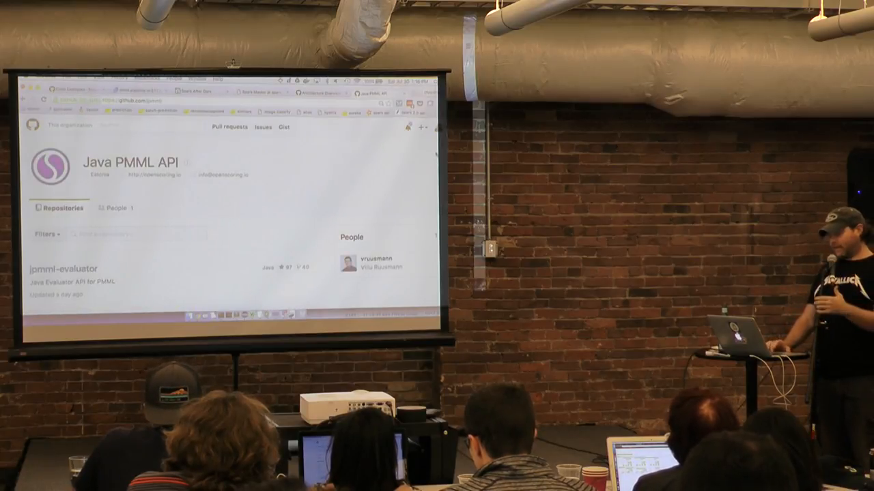
Show the Zeppelin notebook list with the Spark After Dark notebooks
scroll(down, 3)
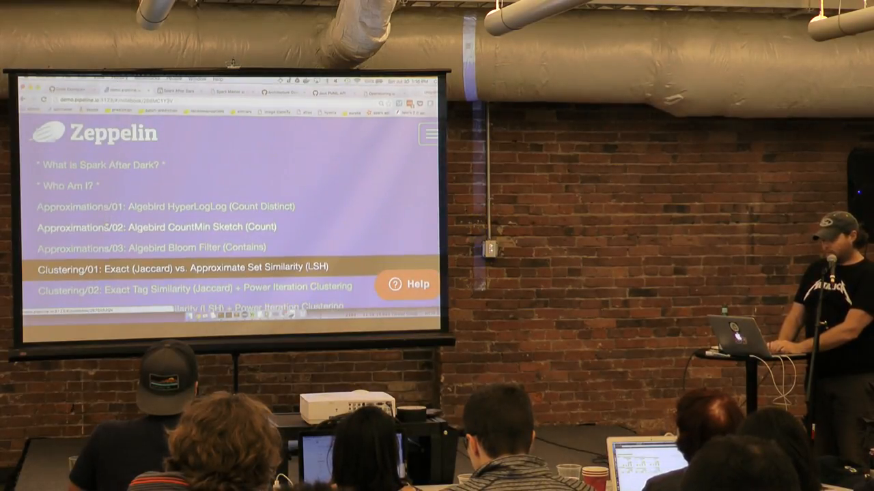
scroll(down, 3)
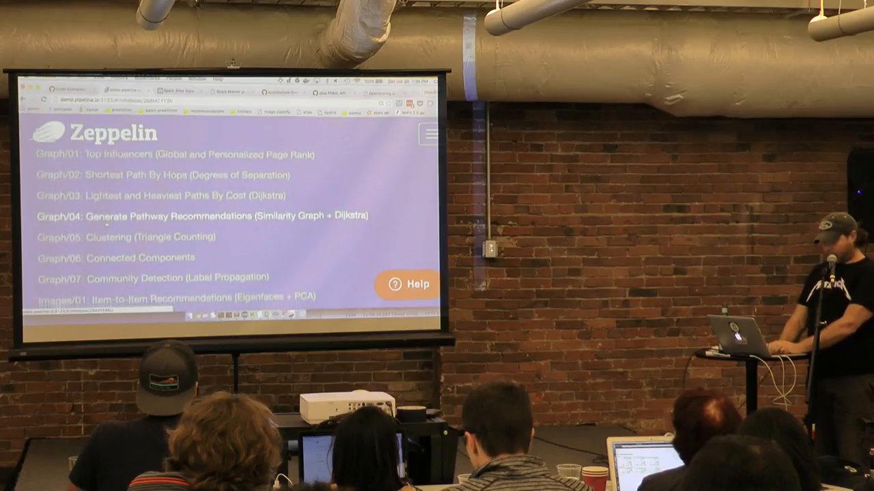
scroll(down, 3)
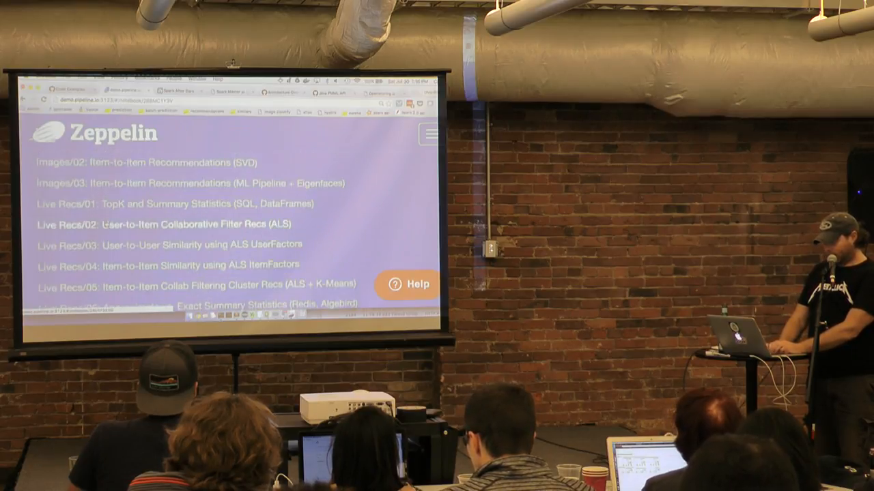
scroll(down, 3)
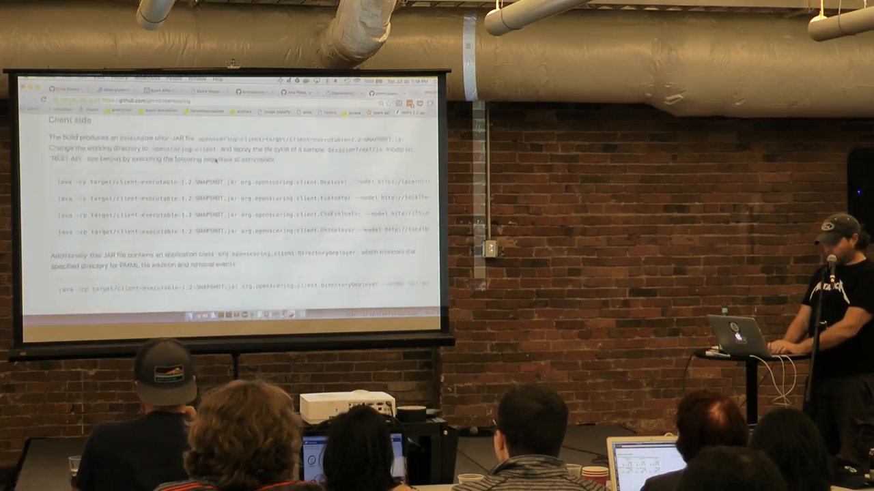
Scroll the openscoring README down to the Model REST API endpoints table
scroll(down, 3)
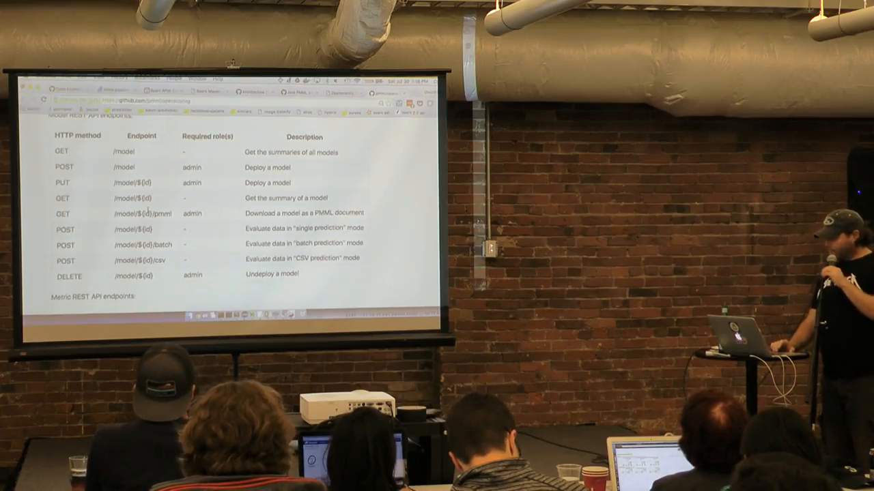
scroll(down, 3)
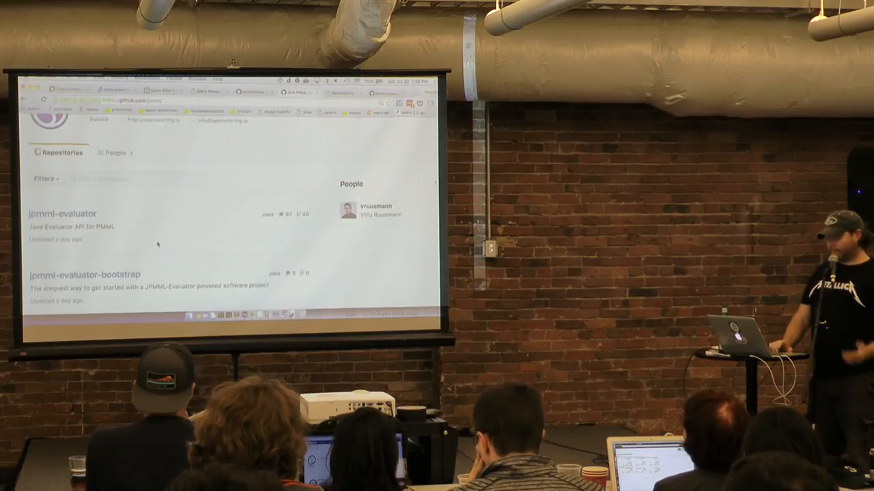
Scroll the jpmml repository list, then search Google for "zementis java pmml"
scroll(down, 3)
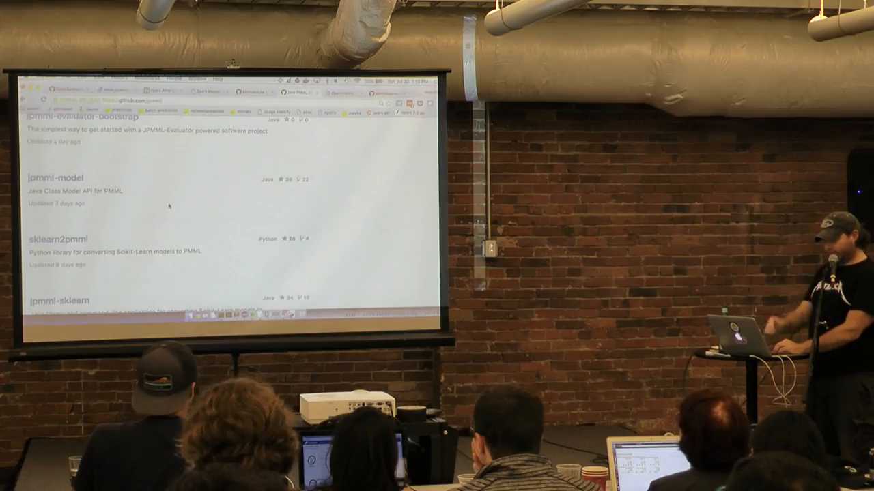
scroll(down, 3)
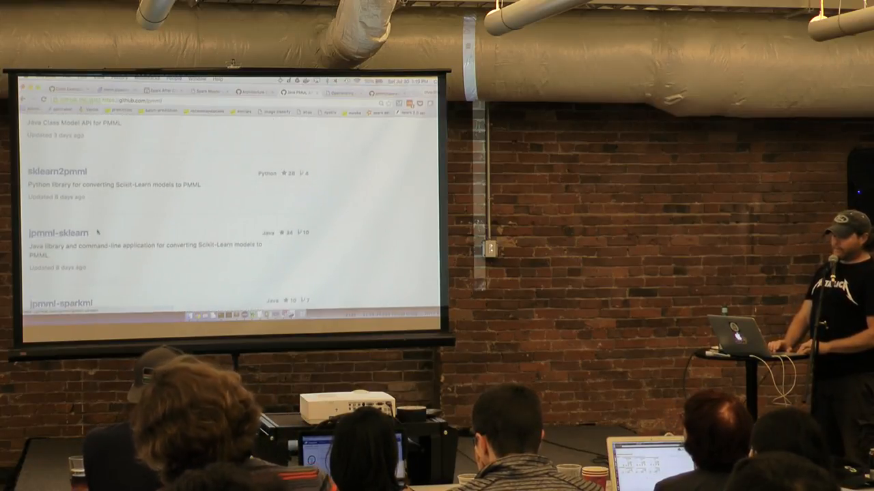
scroll(down, 3)
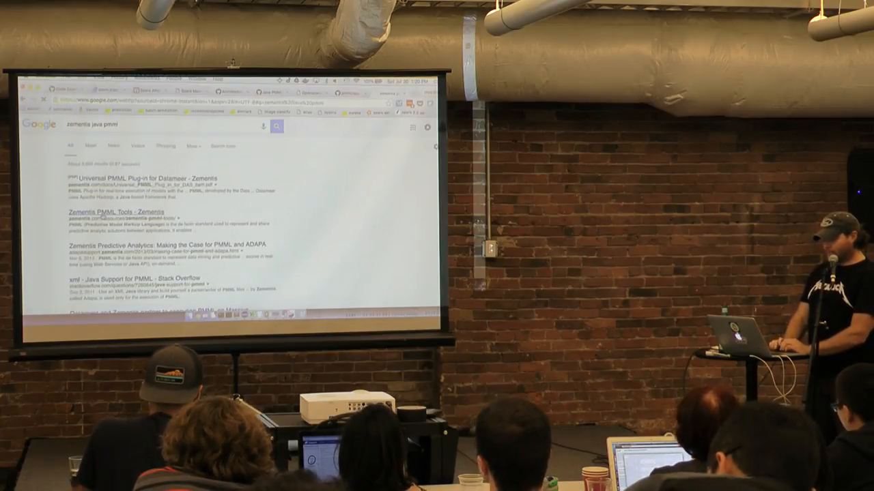
Open the Zementis PMML Tools result and scroll to PMML export for R and the Python converter
click(114, 212)
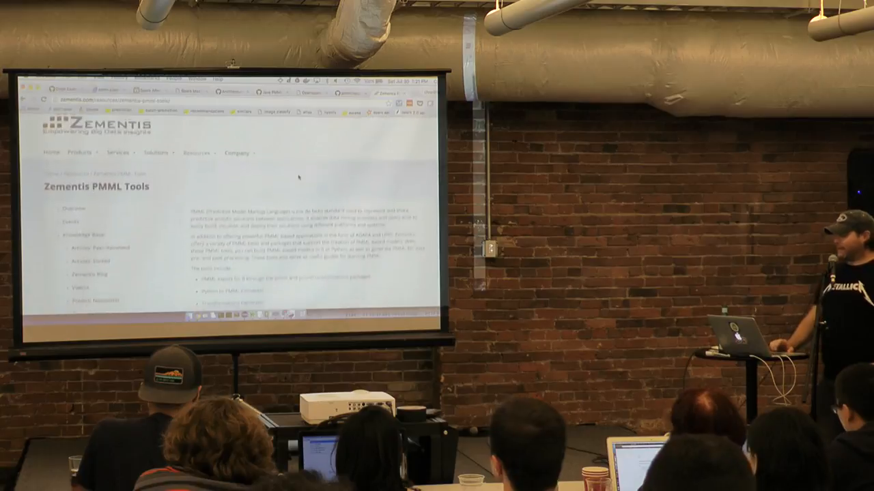
scroll(down, 3)
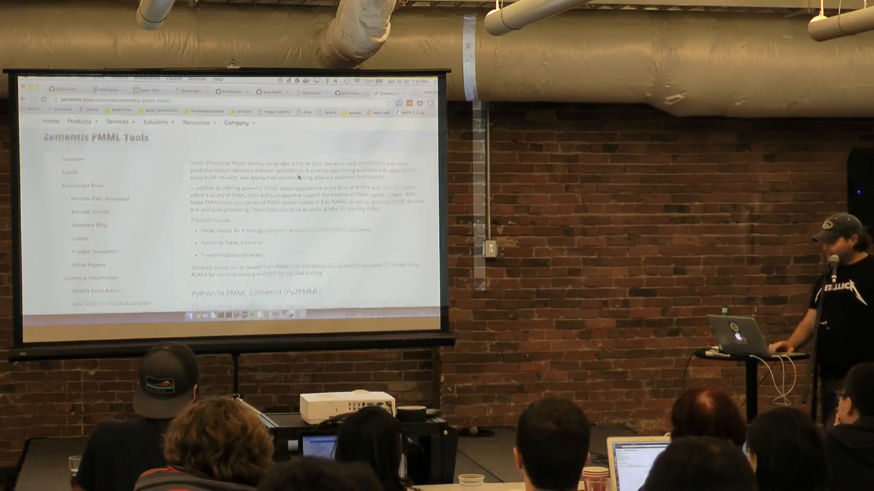
scroll(down, 3)
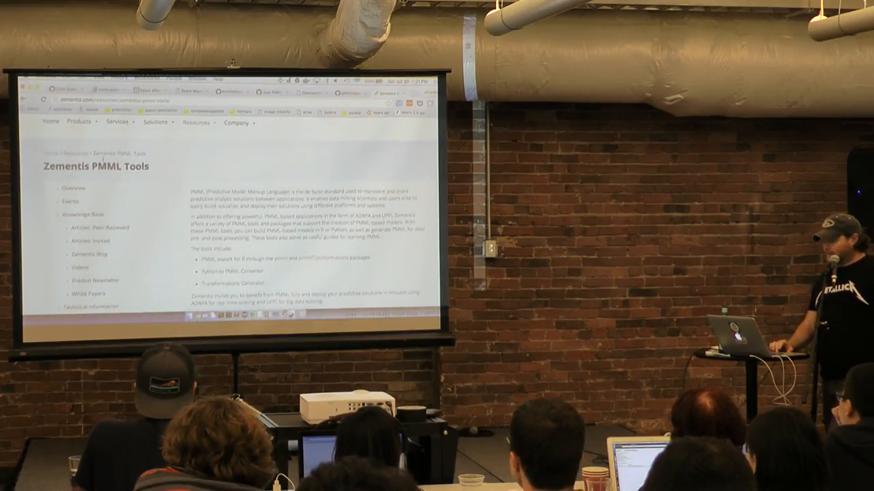
scroll(down, 3)
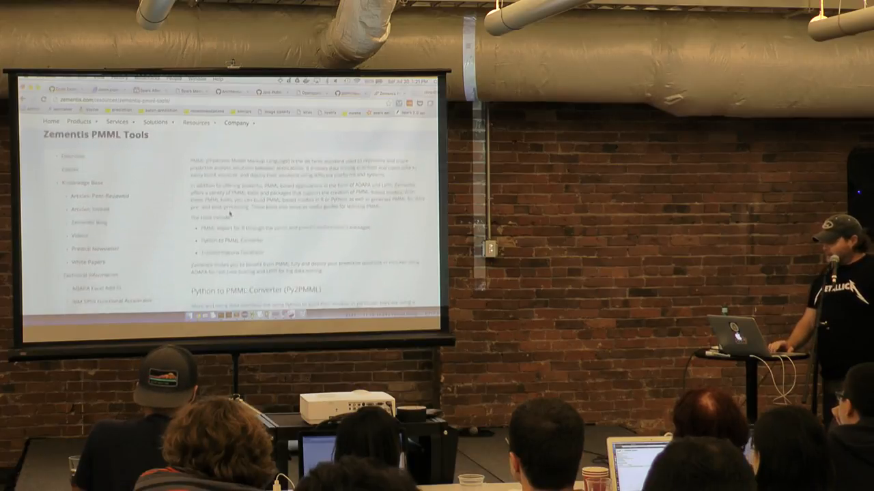
scroll(down, 3)
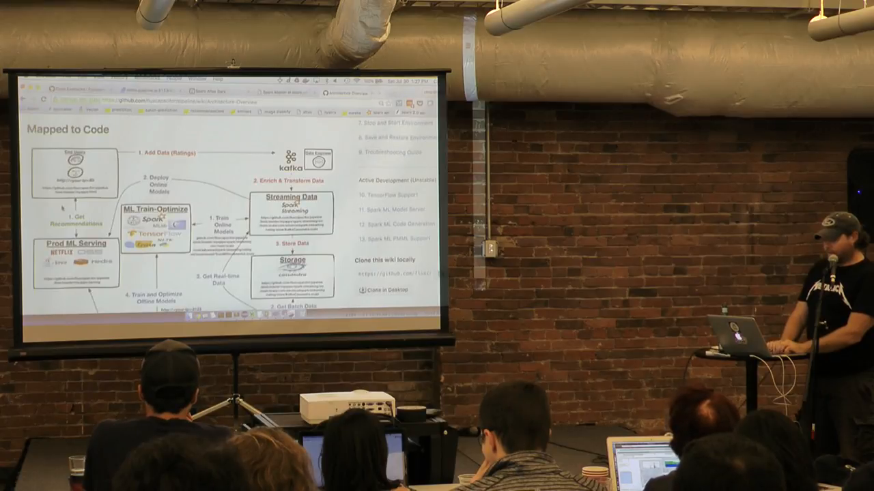
Scroll through the Mapped to Code architecture diagram on the GitHub wiki
scroll(down, 3)
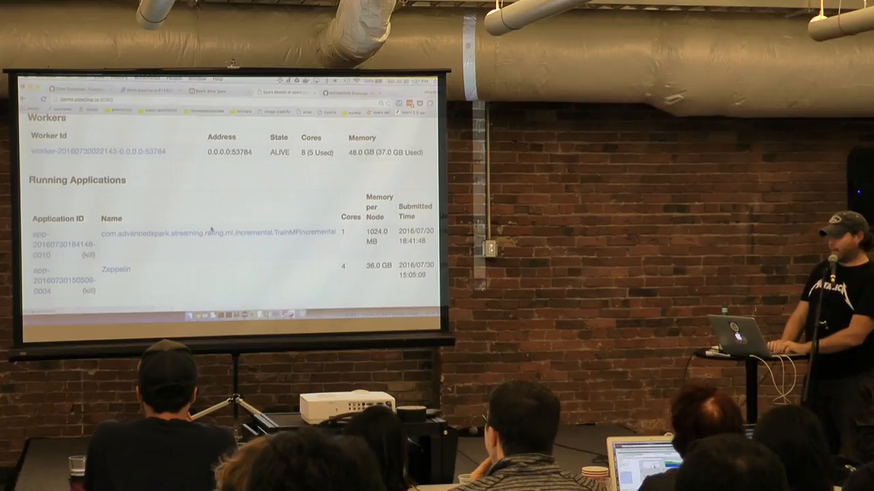
Kill the running TrainMFIncremental streaming application from the Spark Master page
click(93, 254)
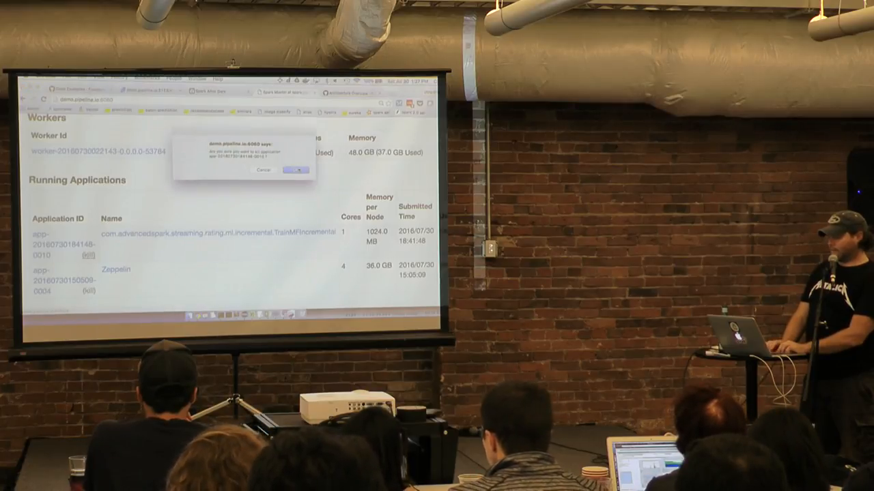
click(296, 170)
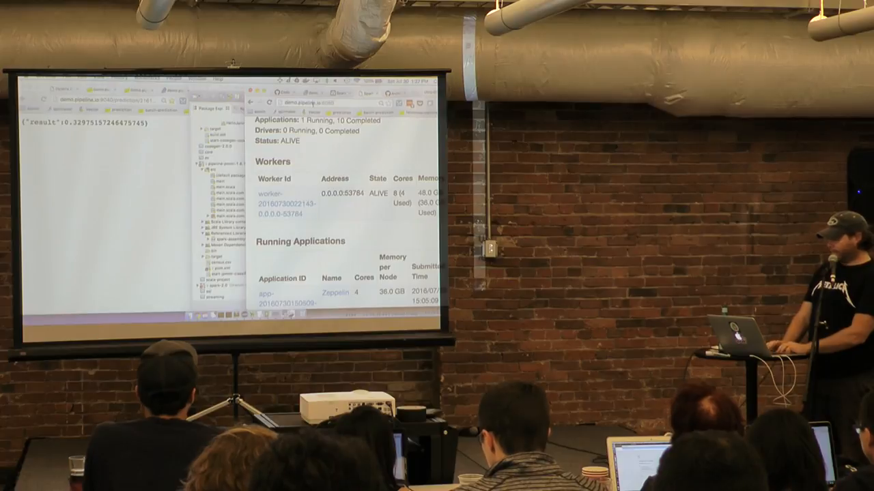
scroll(down, 3)
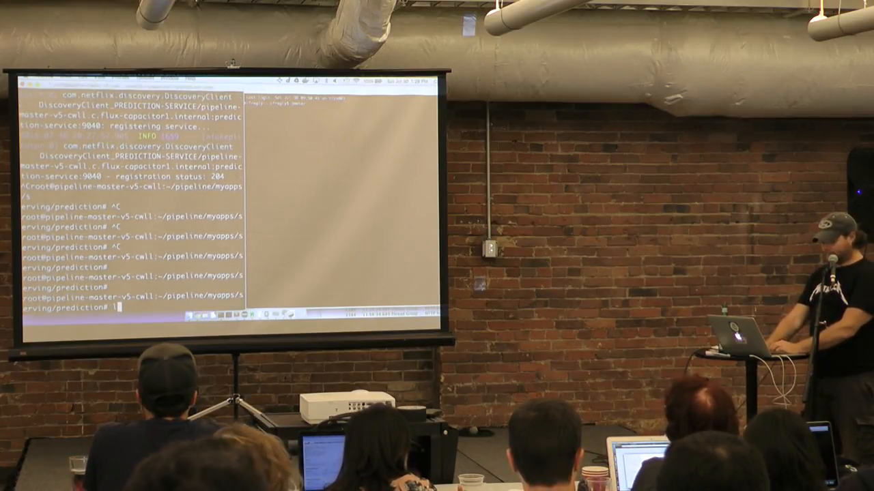
Go up to the pipeline folder and launch start-spark-streaming.sh
text(cd ..)
text(ll)
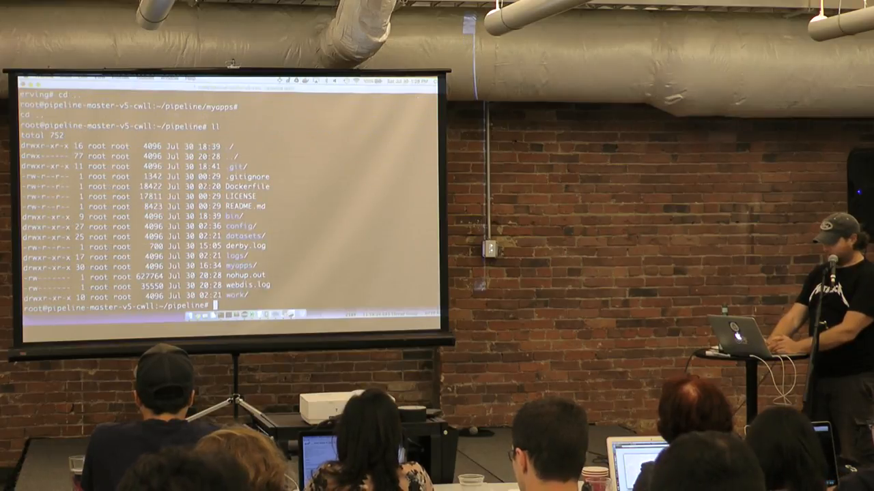
text(start-spark-streaming.sh)
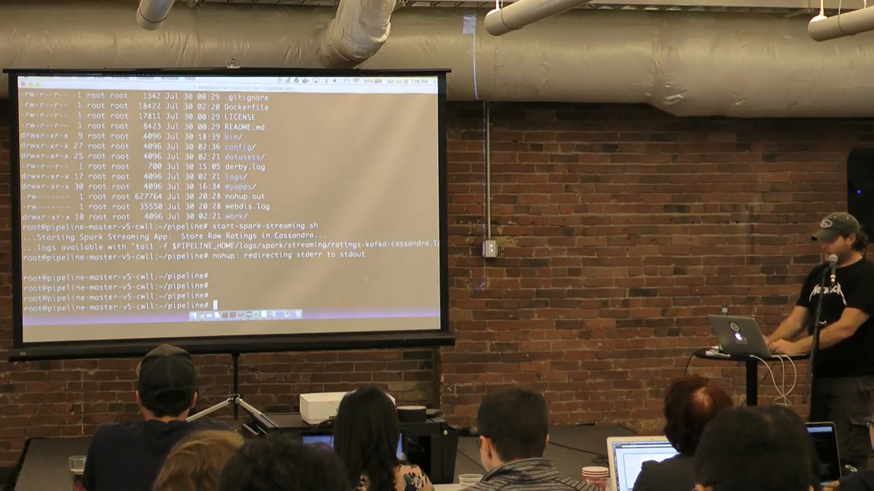
Start tailing the Spark Streaming log in the terminal
text(tail)
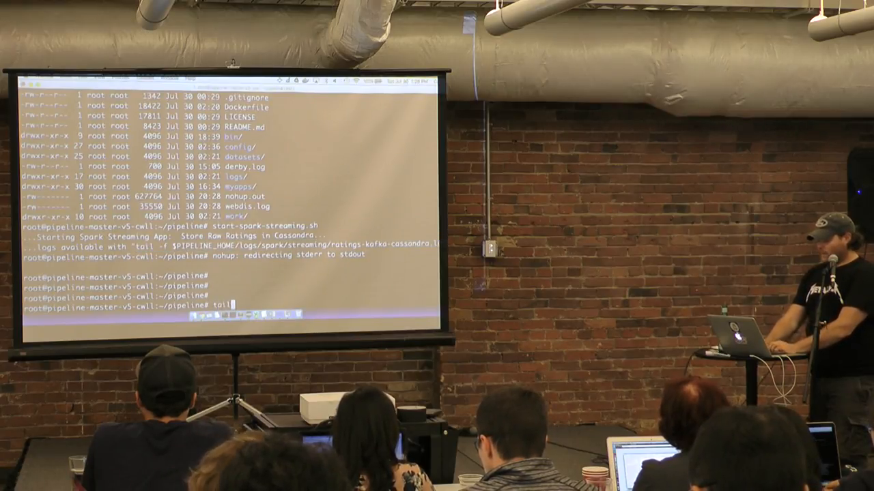
text(-spa)
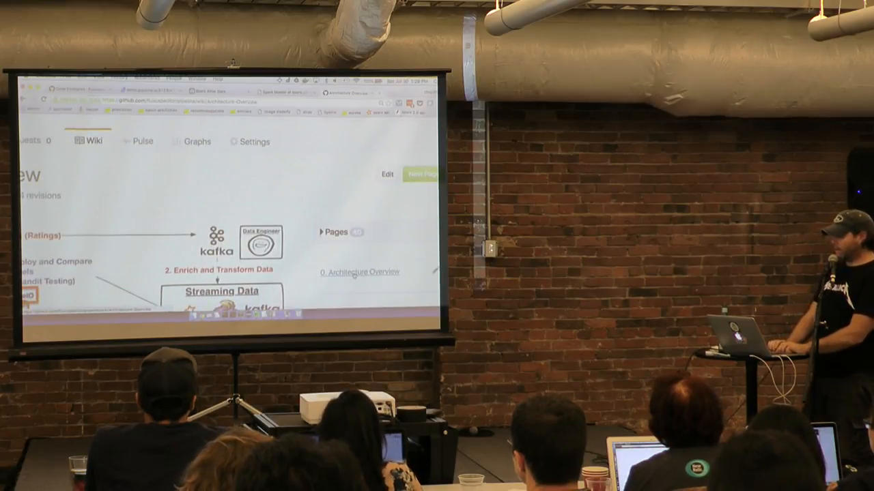
Scroll the Architecture Overview diagram showing Kafka feeding streaming data enrichment
scroll(down, 3)
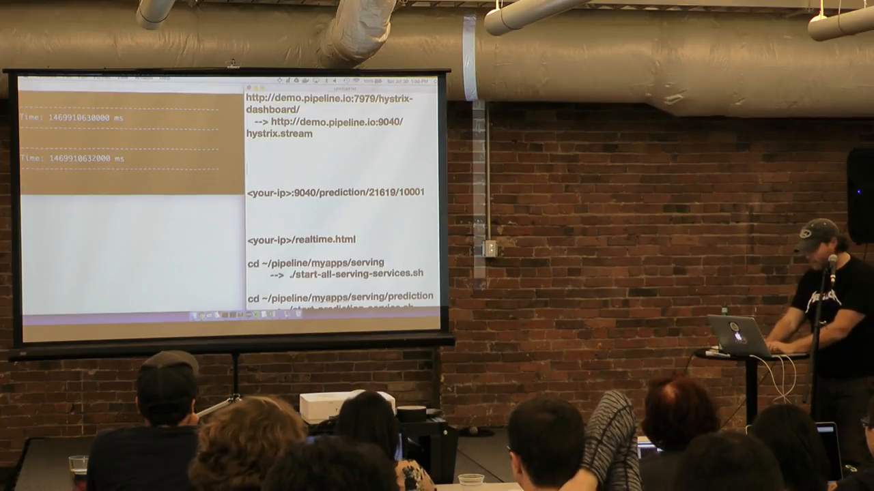
Add 'start-spark-streaming.sh' and a 'tail-spark-streaming' line to the notes
text(start-spark-streaming.sh)
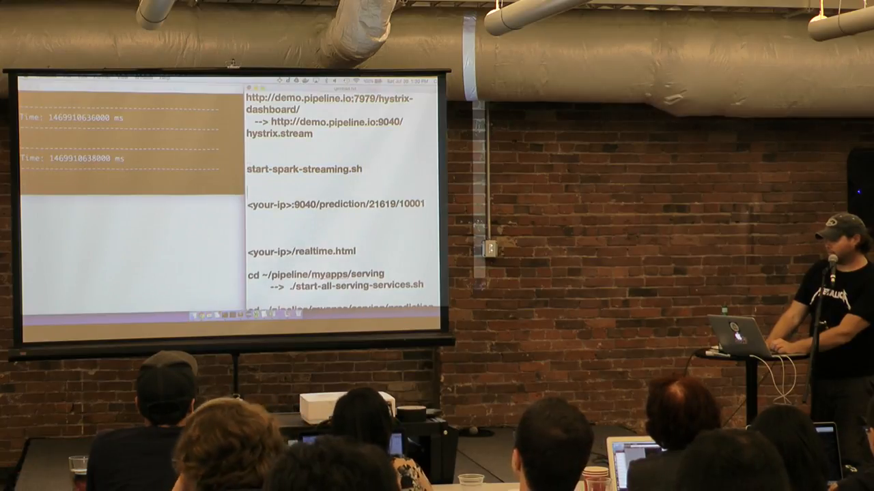
text(tar)
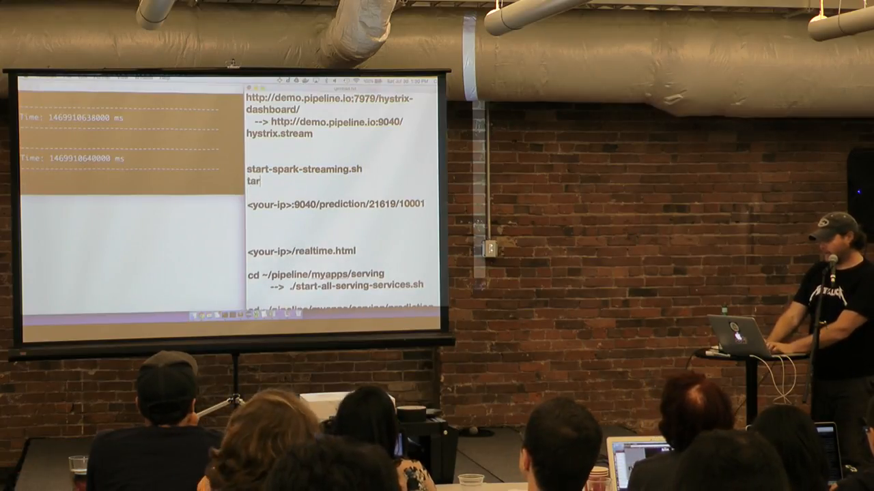
text(ail-spark-)
click(131, 202)
text(cqlsh)
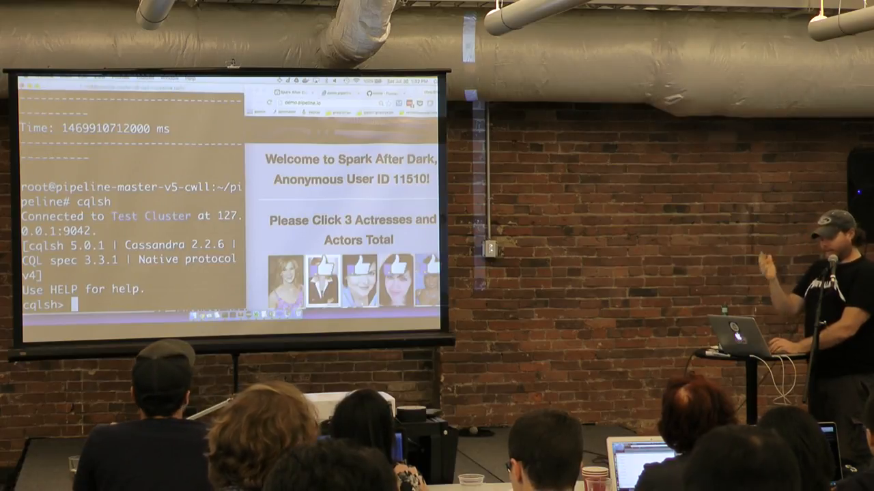
Switch cqlsh to keyspace advancedspark and start typing 'select * from item_ratings where'
text(selec)
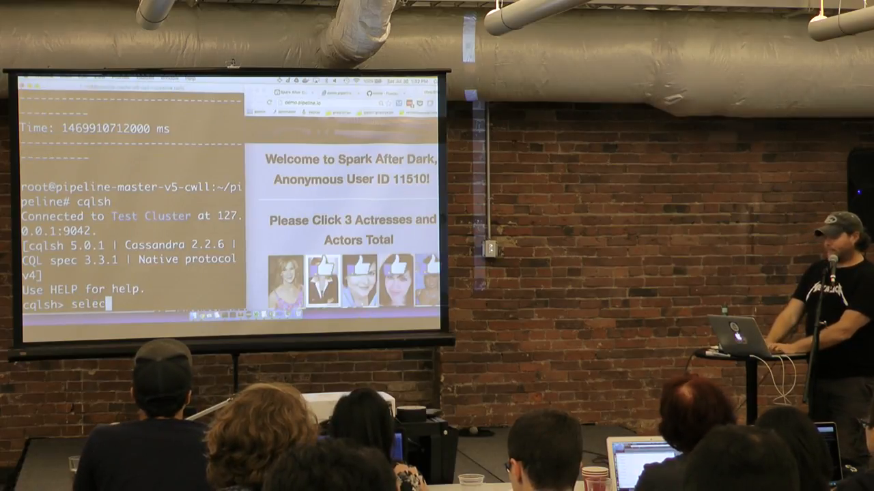
text(use)
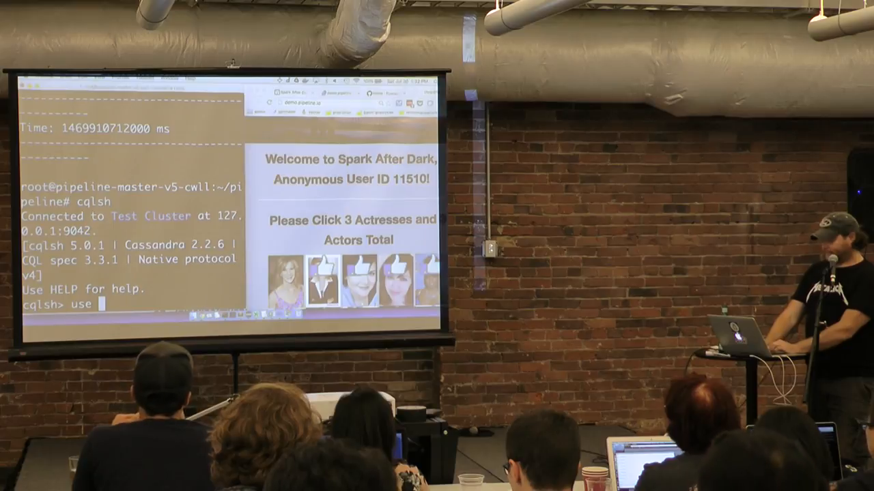
text(advancedspark;)
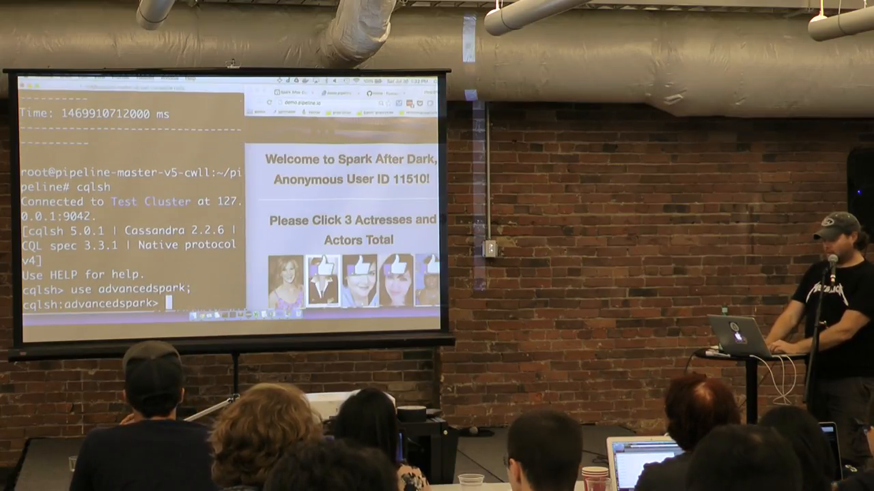
text(s)
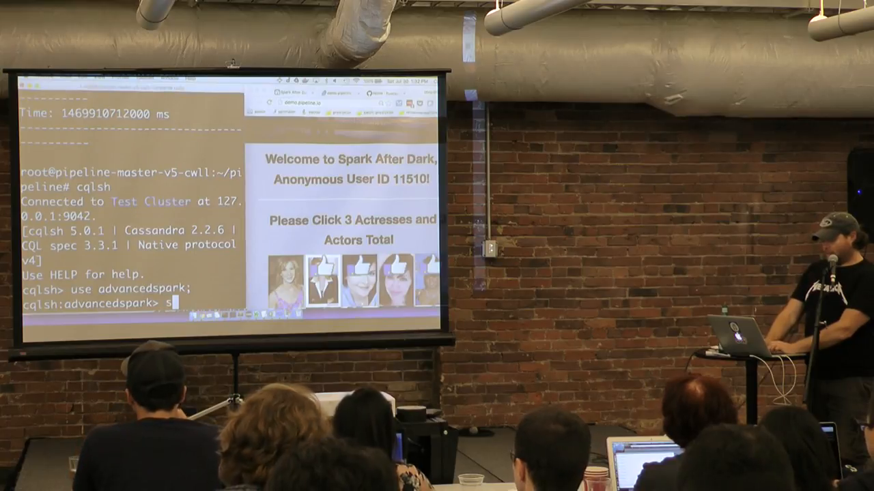
text(elect * from item_r)
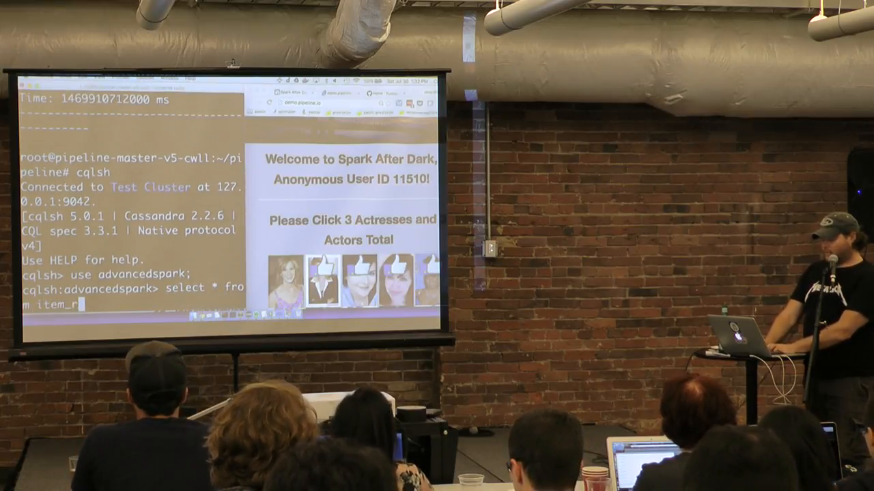
text(atings wh)
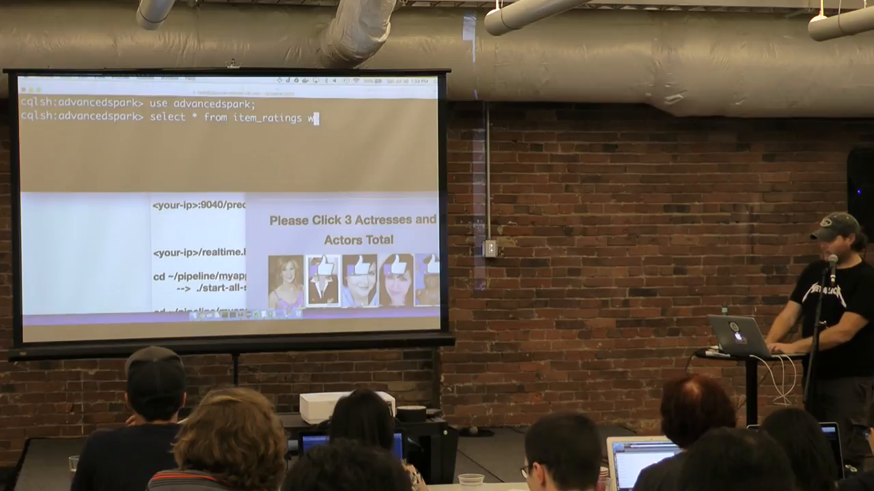
Run 'select * from item_ratings where userid=11510;' to list eight ratings
text(here userid=11)
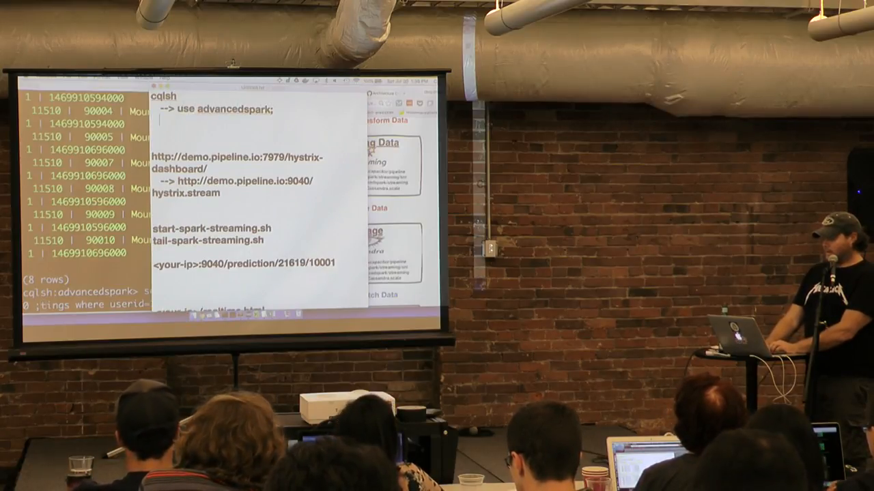
Note '--> use advancedspark;' and the item_ratings select by your user id
text(select * from)
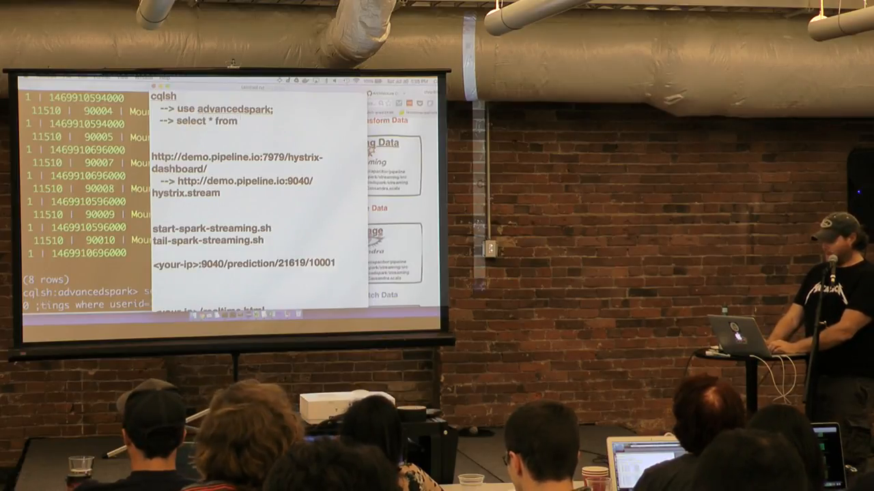
text(item_ratings where)
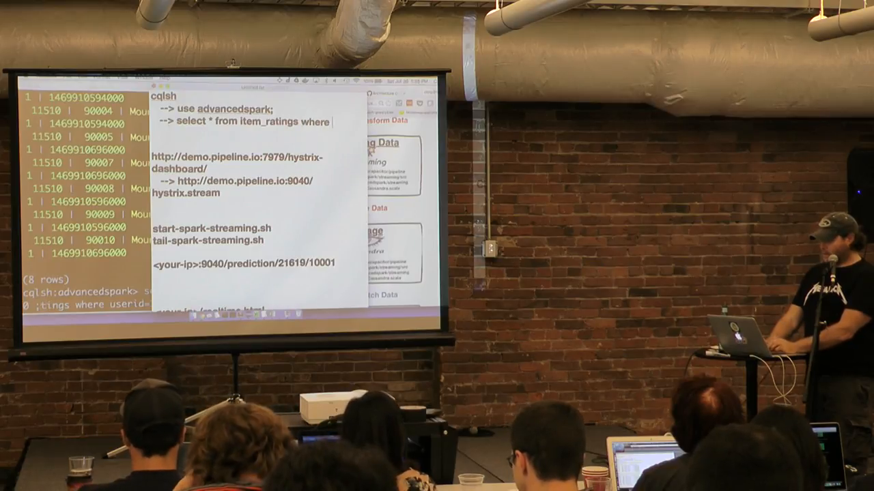
text(userid = <your user id>)
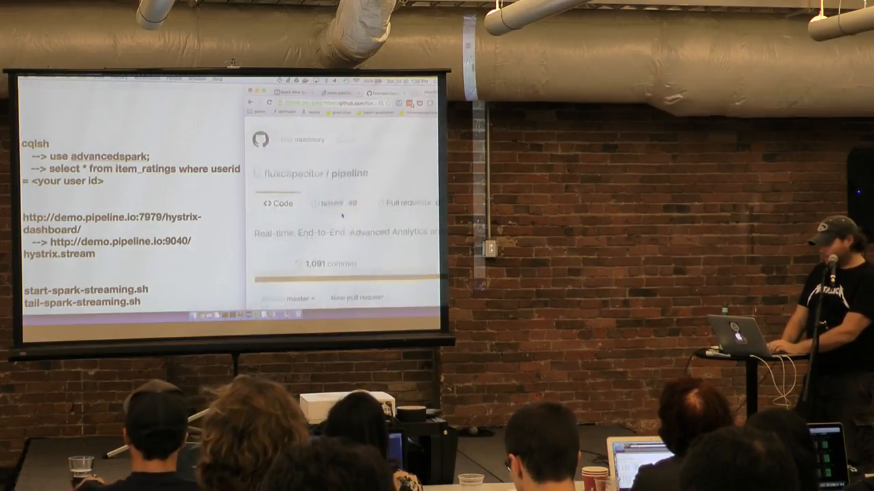
Open the pipeline repository's wiki and go to '4. Explore Services'
scroll(down, 3)
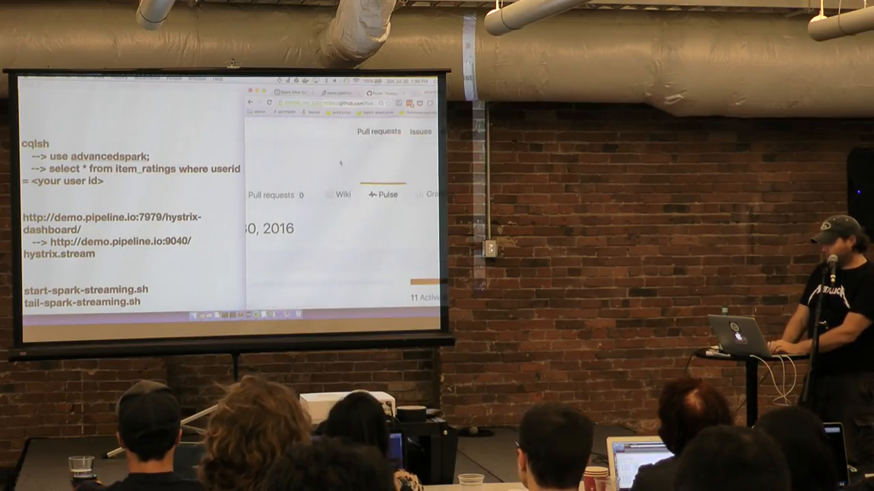
click(343, 195)
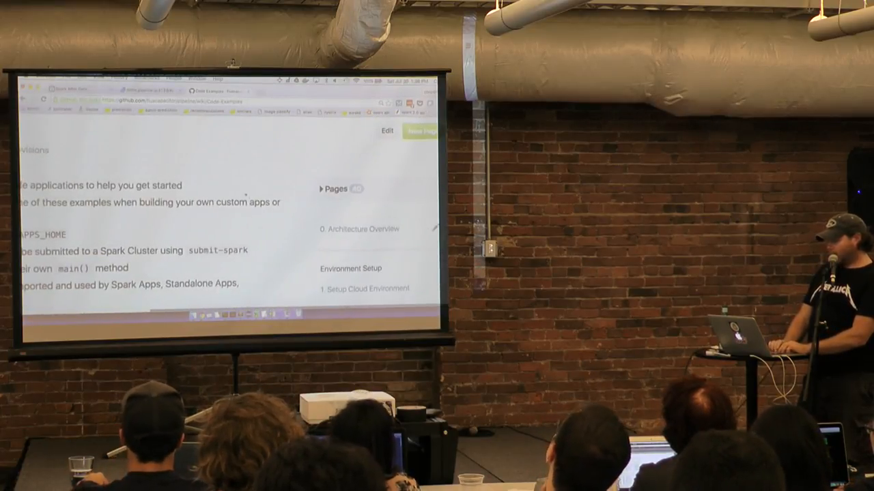
scroll(down, 3)
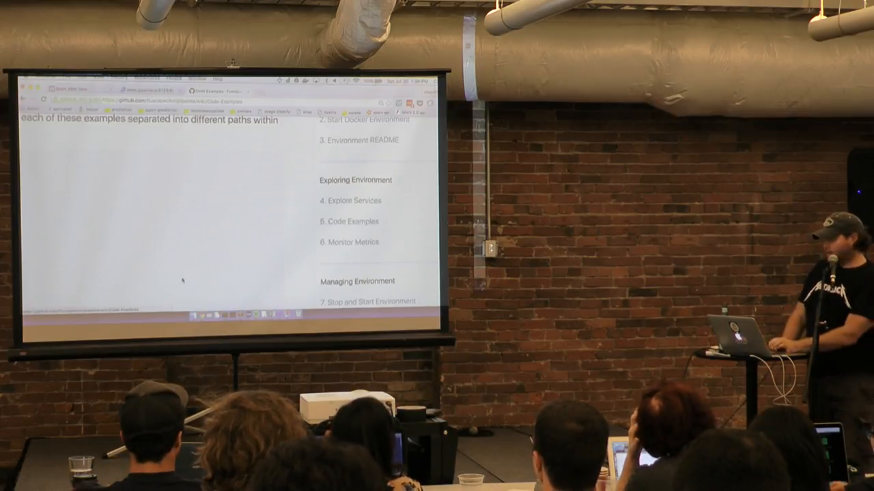
scroll(down, 3)
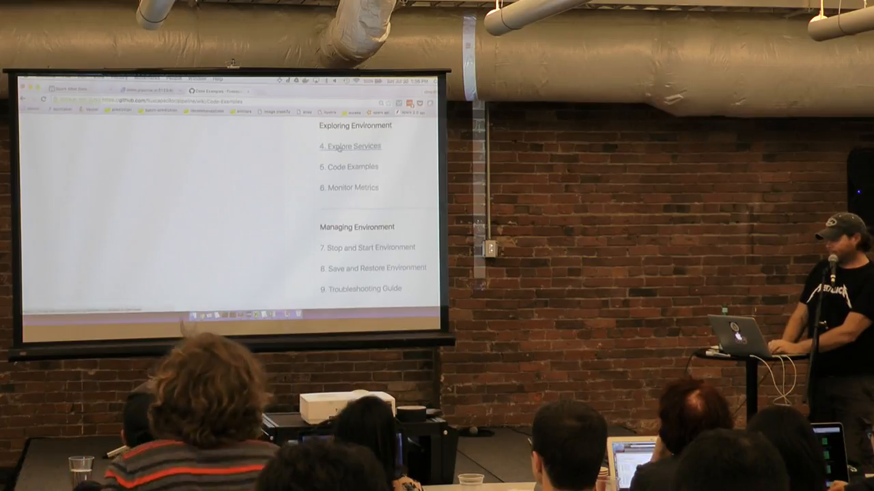
click(350, 146)
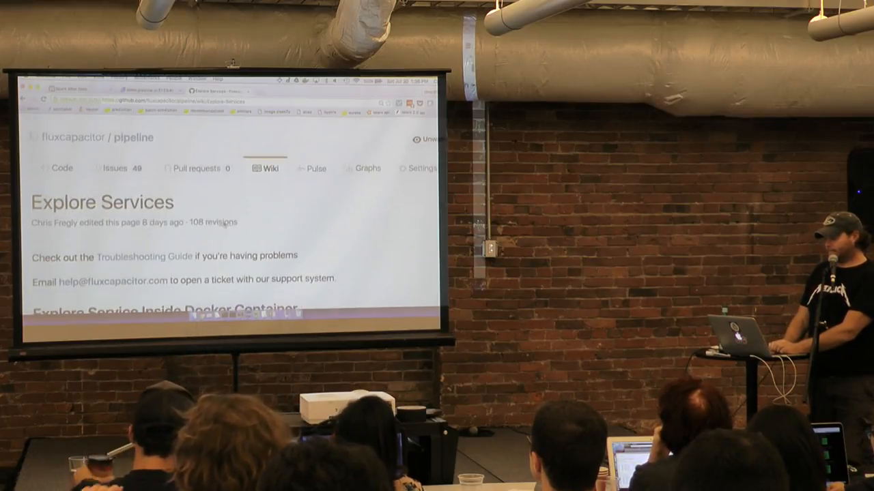
Scroll through the kafka-topics output listing __consumer_offsets, _schemas and item_ratings
scroll(down, 3)
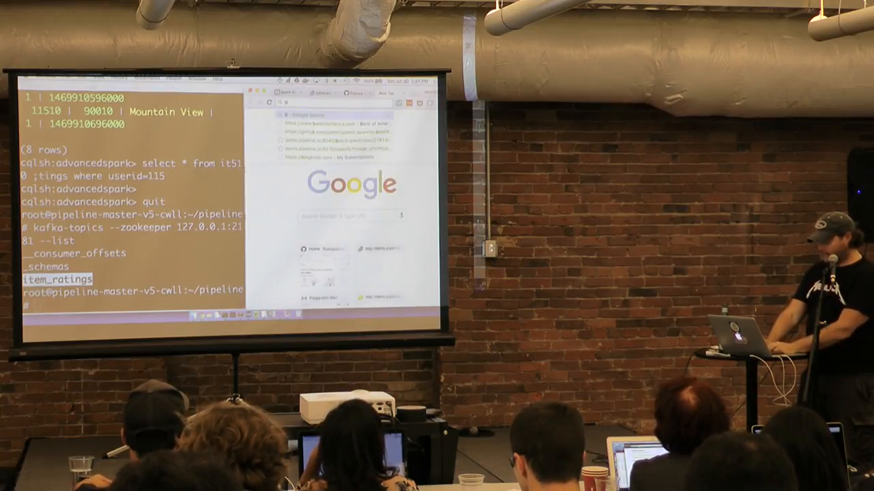
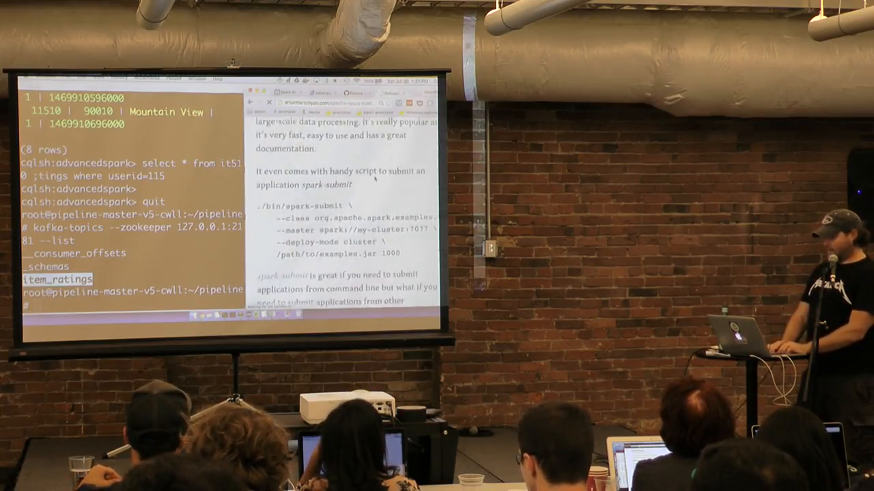
Edit the Explore Services wiki page, scrolled to the '### Spark Job Submit REST API' heading
scroll(down, 3)
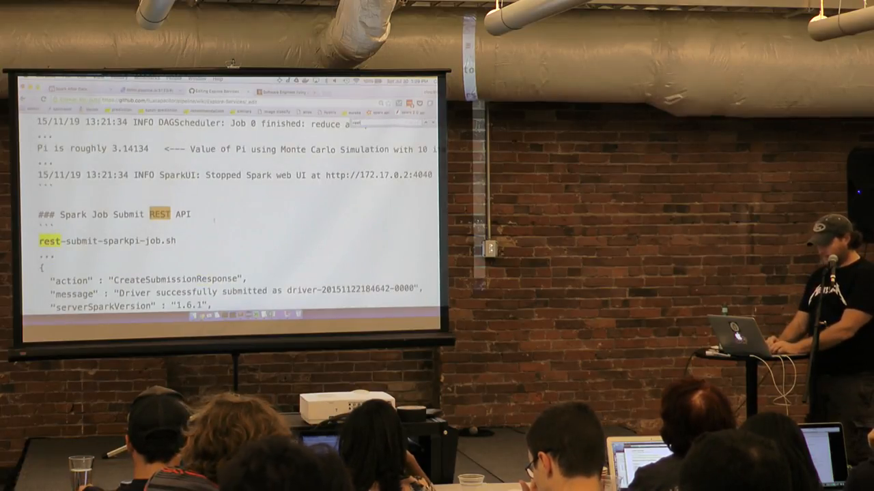
Add '* Based on the following:' linking the arturmkrtchyan.com hidden Spark REST API article
text(* Based on the following:)
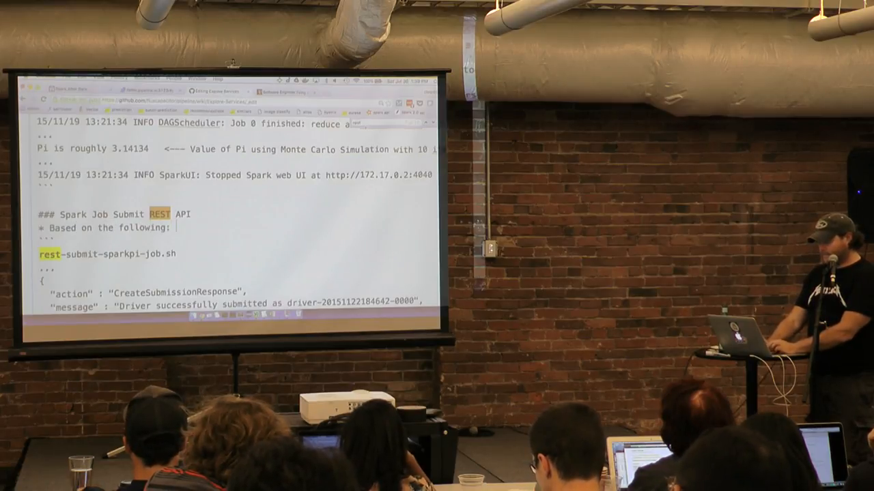
text(http://arturmkrtchyan.com/apache-spark-hidden-rest-ap)
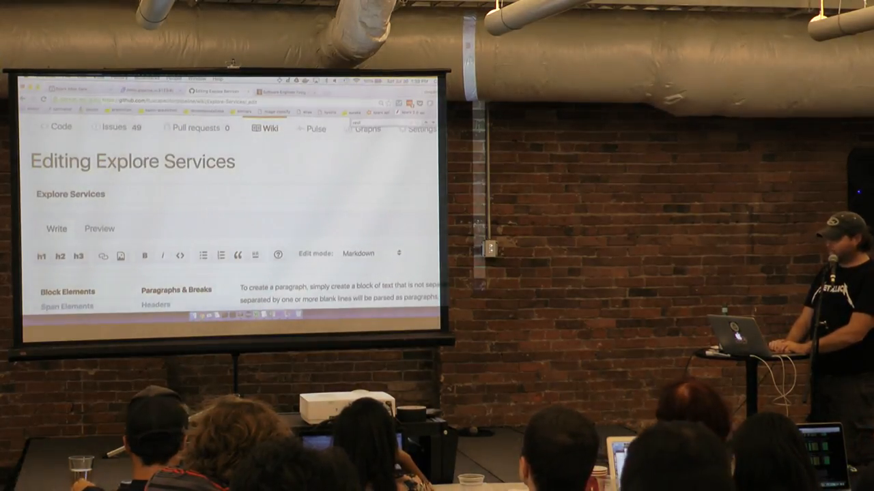
scroll(down, 3)
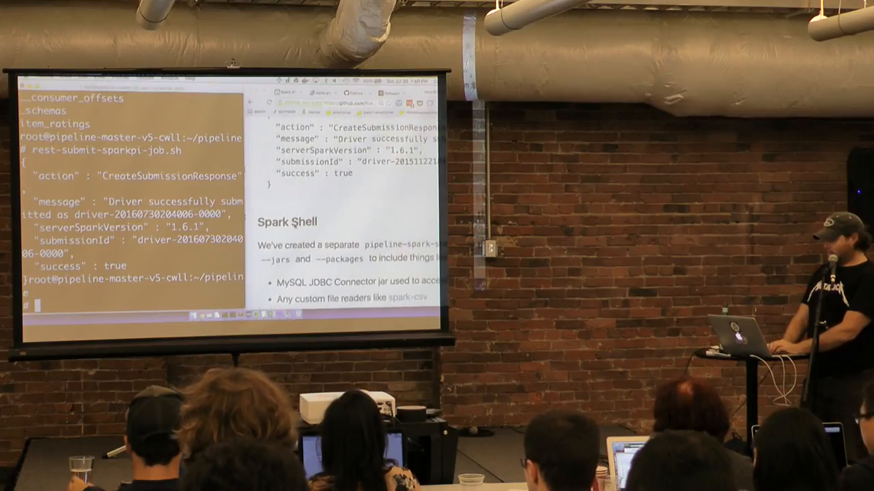
Run rest-submit-sparkpi-job.sh and get a CreateSubmissionResponse with a driver submissionId
scroll(down, 3)
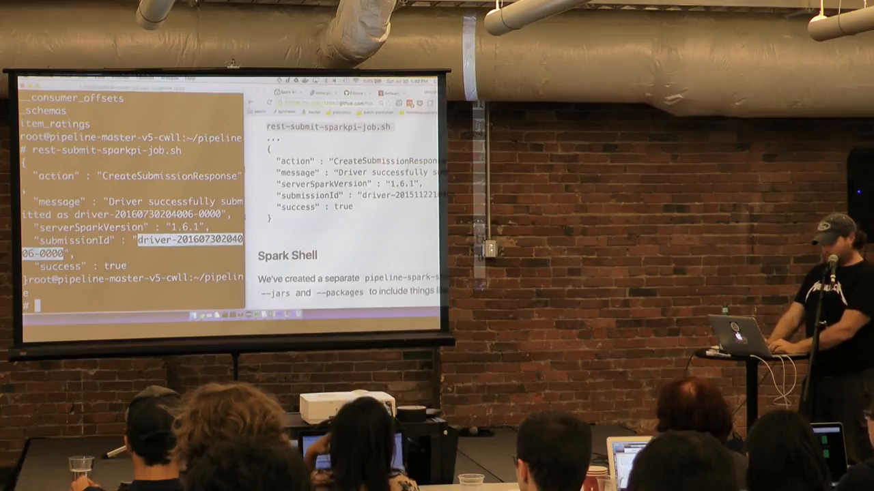
text(cd)
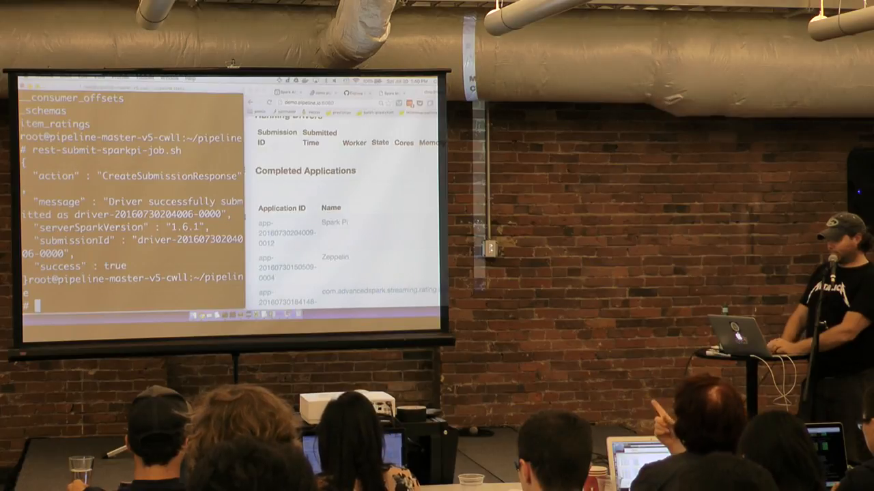
Tab-list $PIPELINE_HOME/myapps, showing airflow, spark, kafka and zeppelin folders
text(cd)
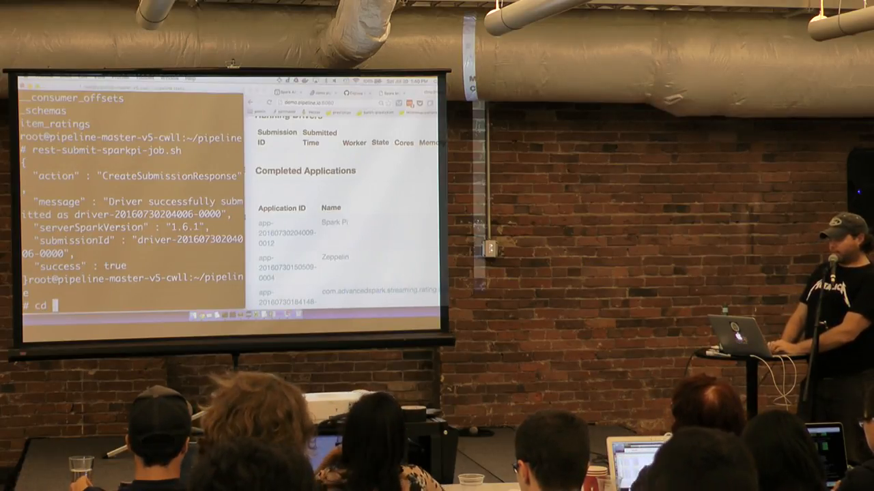
double_click(75, 240)
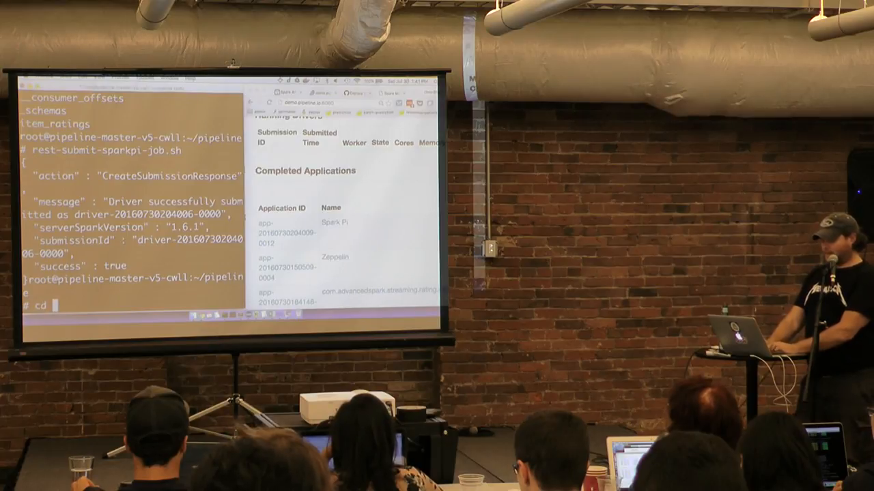
text(servi)
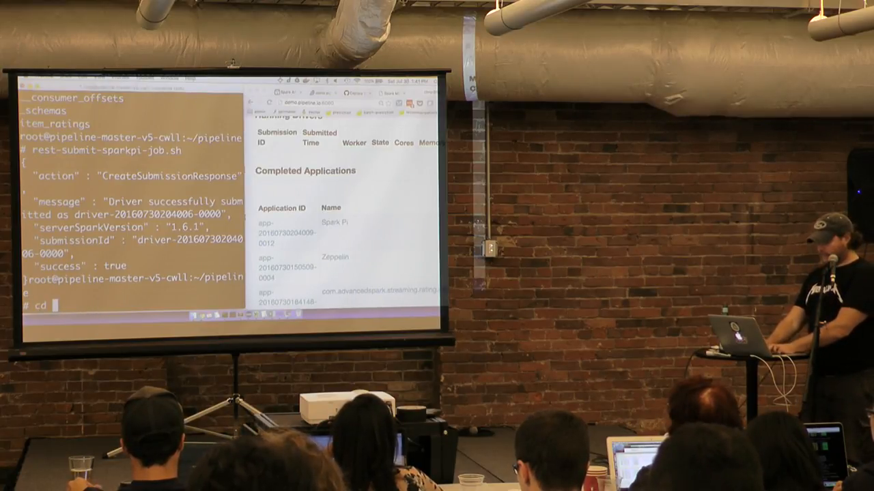
text($PIPELINE_HOME/myapps/)
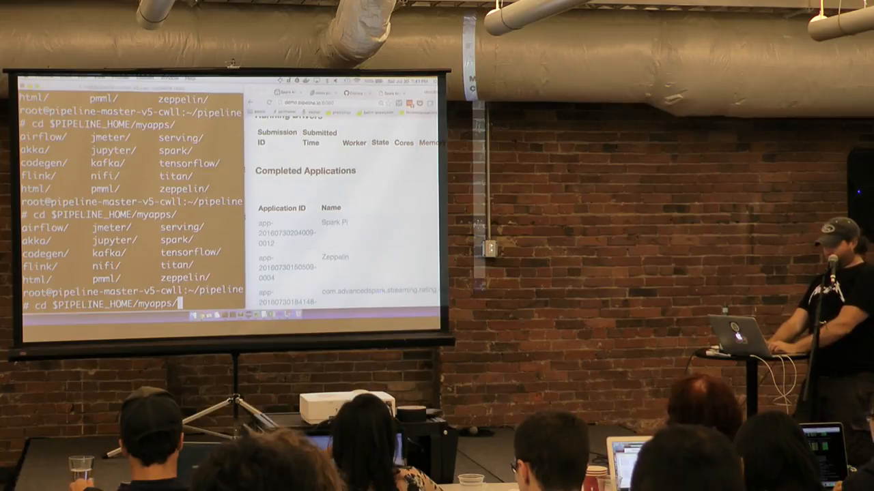
Move into the bin/rest folder, confirm with pwd, and list the three rest-*.sh scripts
text(s)
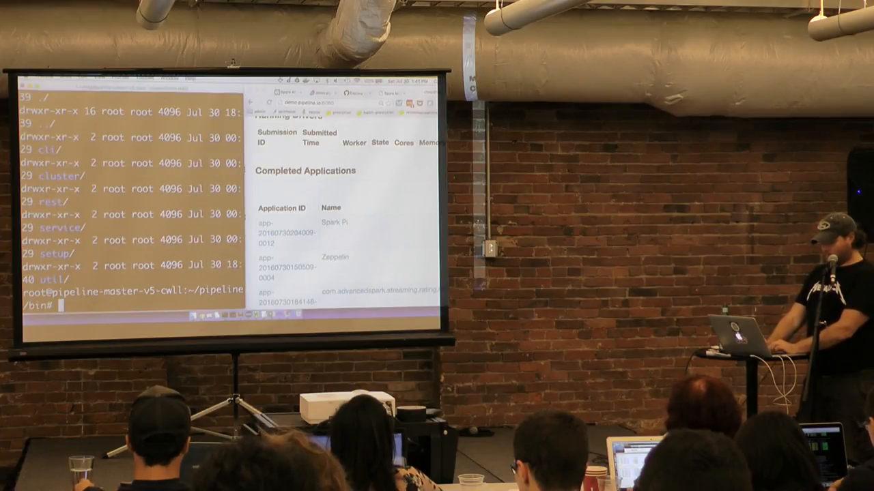
text(cd rest)
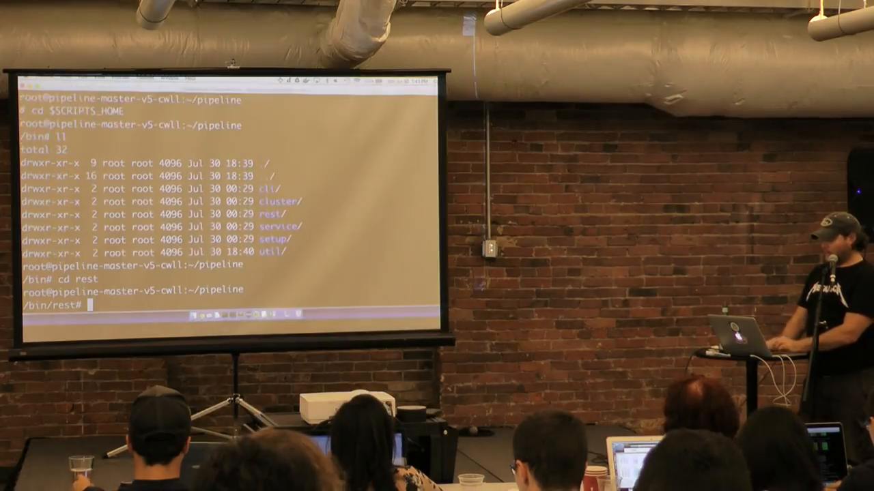
text(pwd)
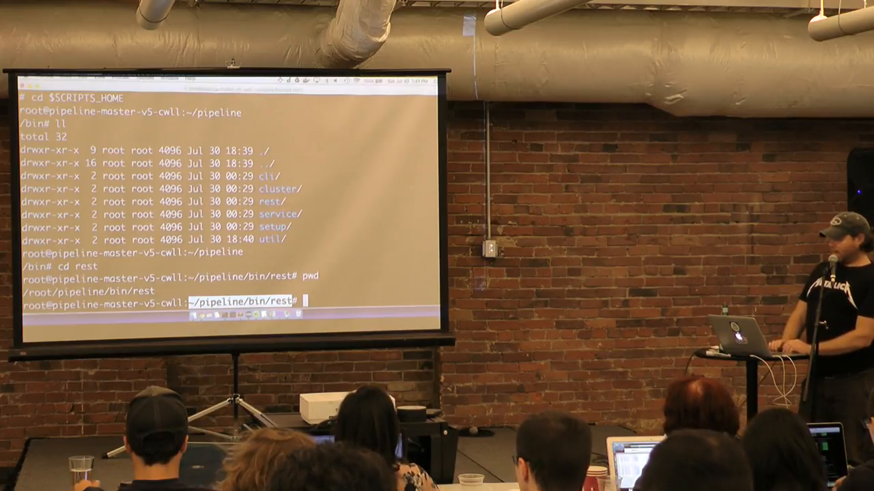
text(ll)
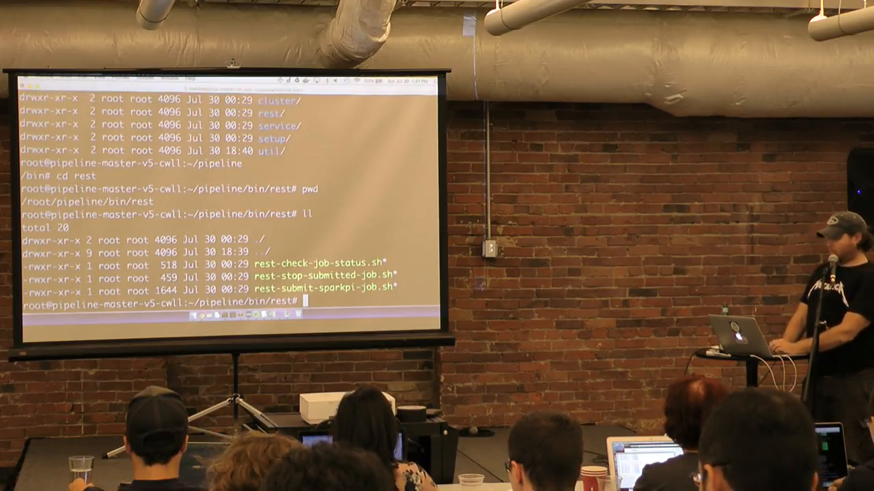
text(vi)
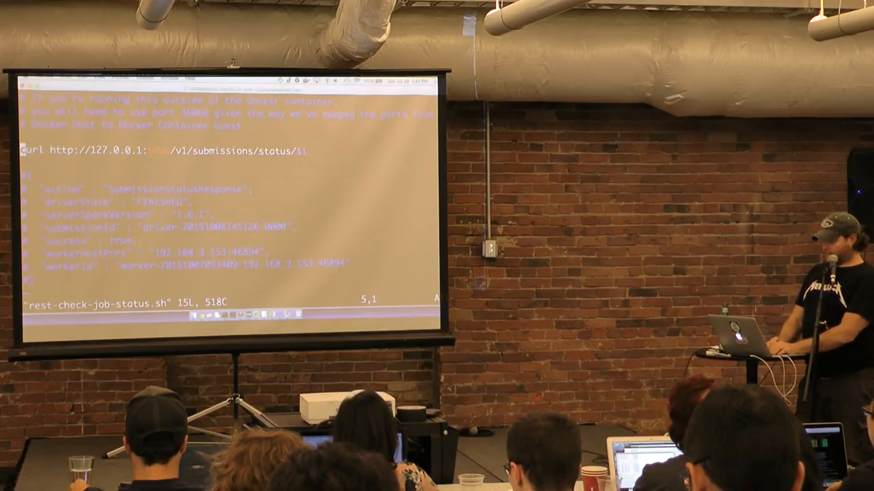
text(:q!)
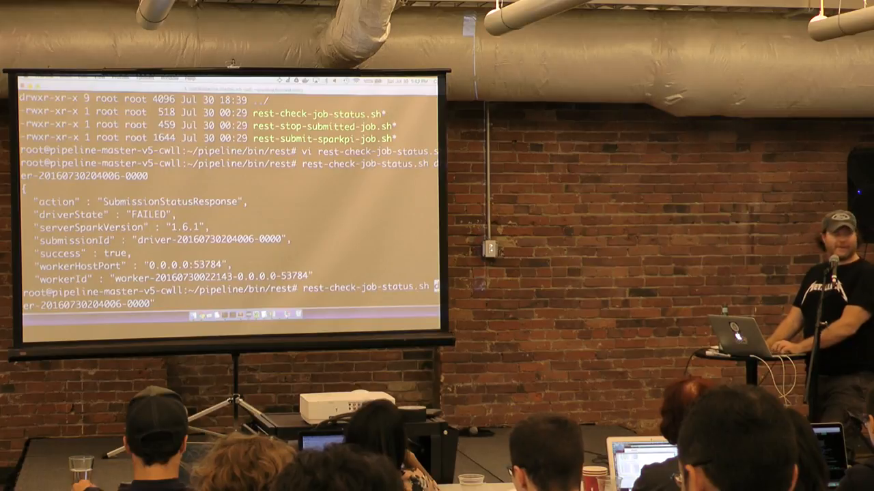
Re-run the driver status check, then open rest-submit-sparkpi-job.sh in vi and add port 6066
key(Return)
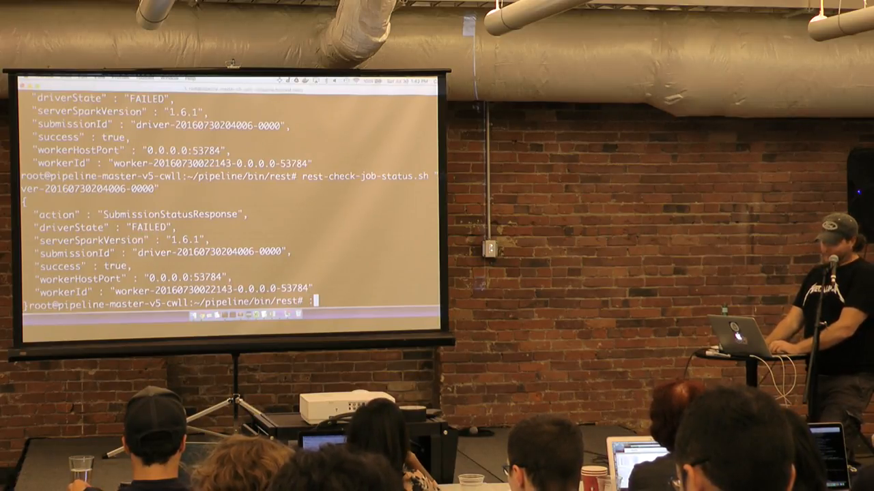
text(cd rest)
text(ll)
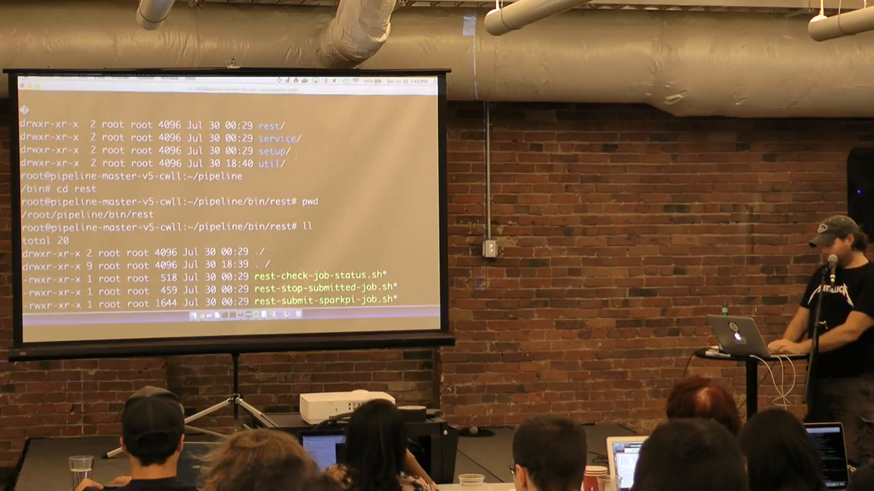
text(vi rest/)
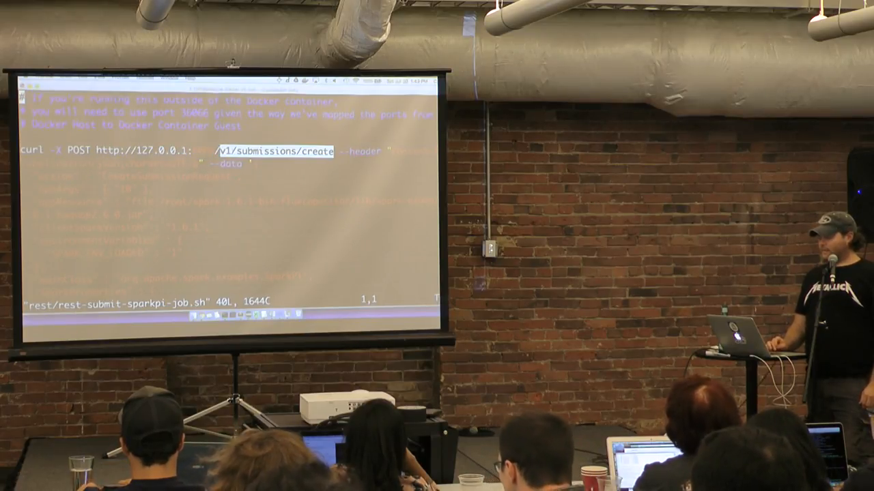
text(6066)
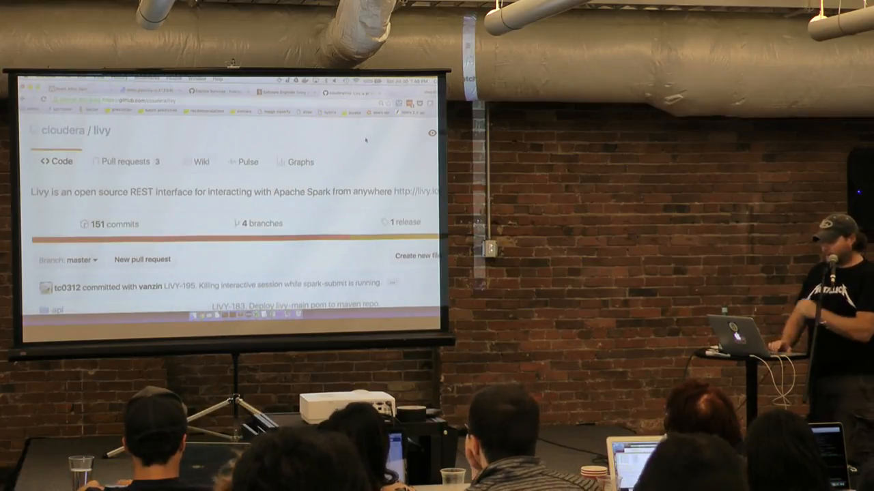
Scroll the cloudera/livy README down to the Building Livy section
scroll(down, 3)
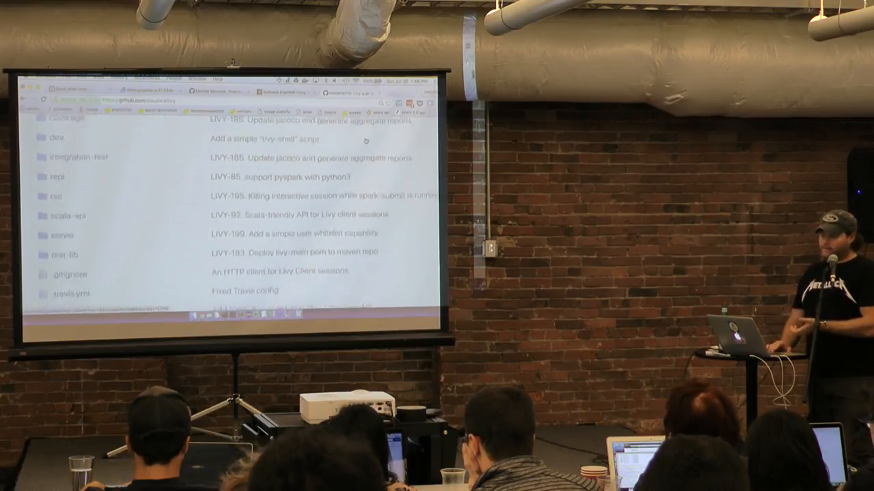
scroll(down, 3)
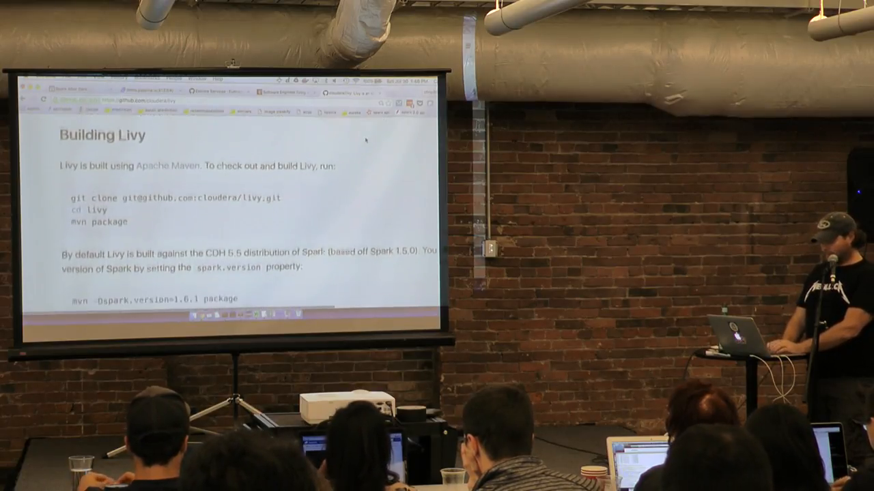
scroll(down, 3)
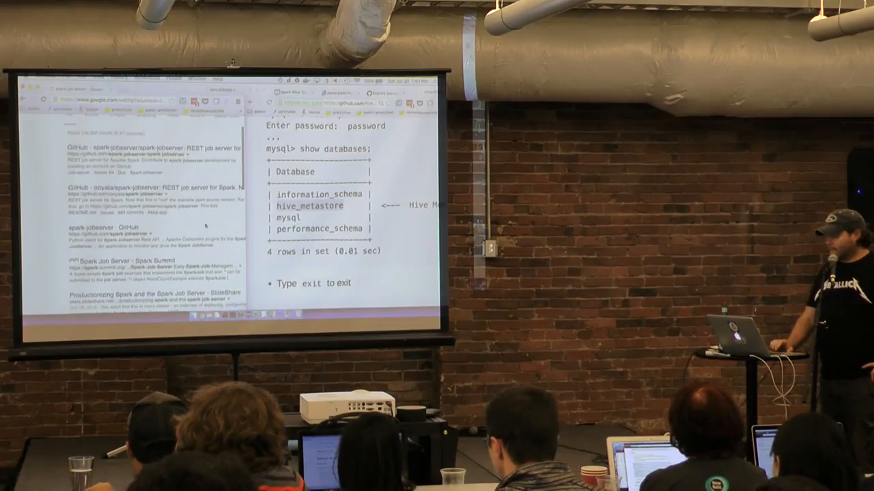
Scroll the workshop guide to the MySQL 'show databases' output listing hive_metastore
scroll(down, 3)
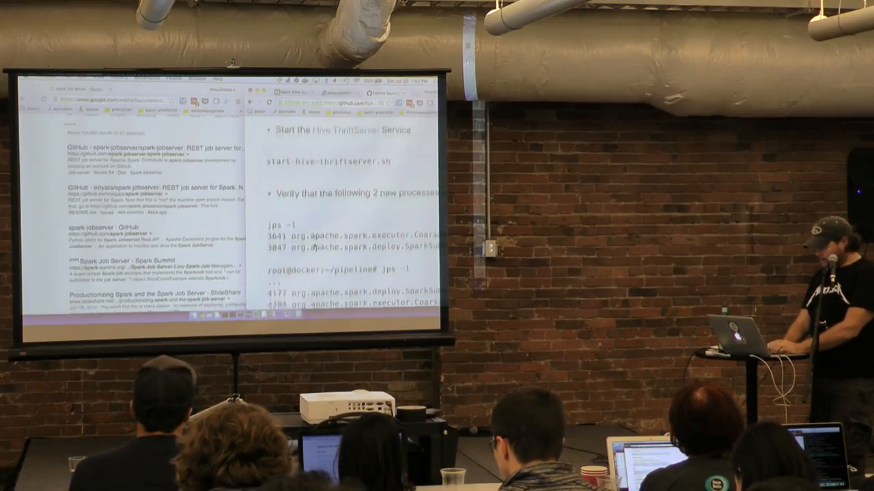
Scroll to 'Start the Hive ThriftServer Service' with start-hive-thriftserver.sh and jps -l
scroll(down, 3)
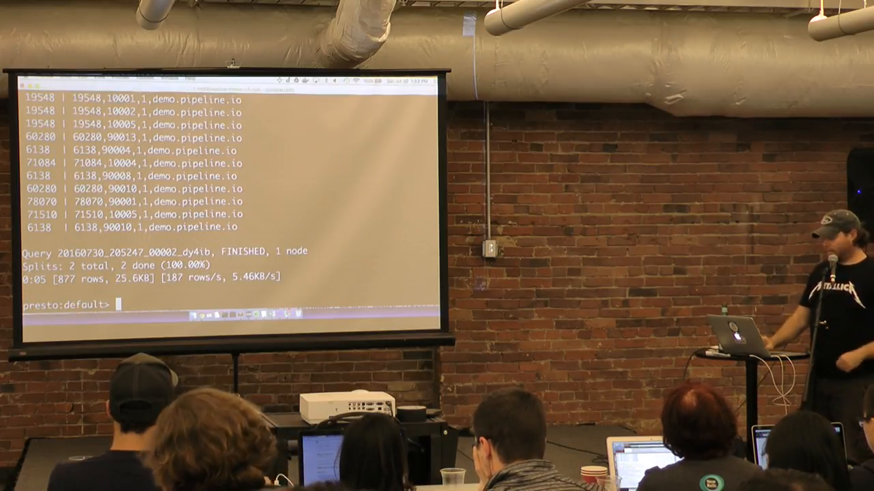
At the presto:default prompt, enter the query 'select _key, _message from item_ratings'
text(select _key, _message from item_ratings)
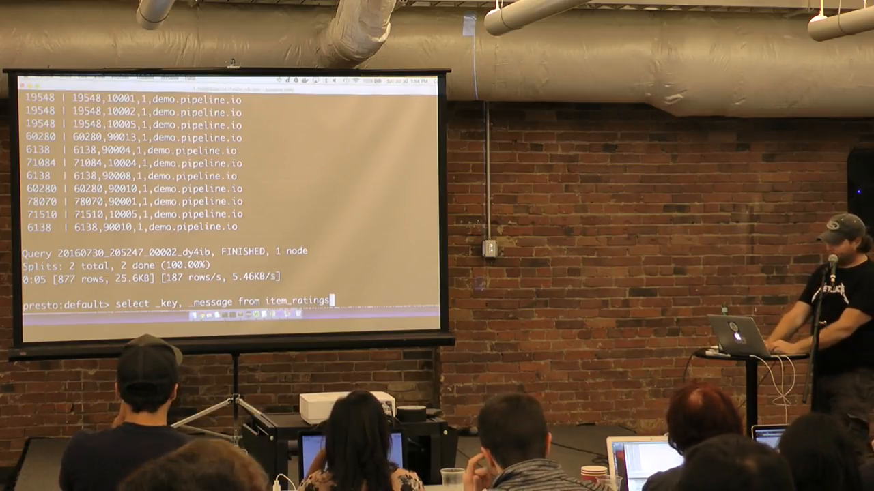
Run the item_ratings query for _key = 11510 in the Presto CLI
text(where)
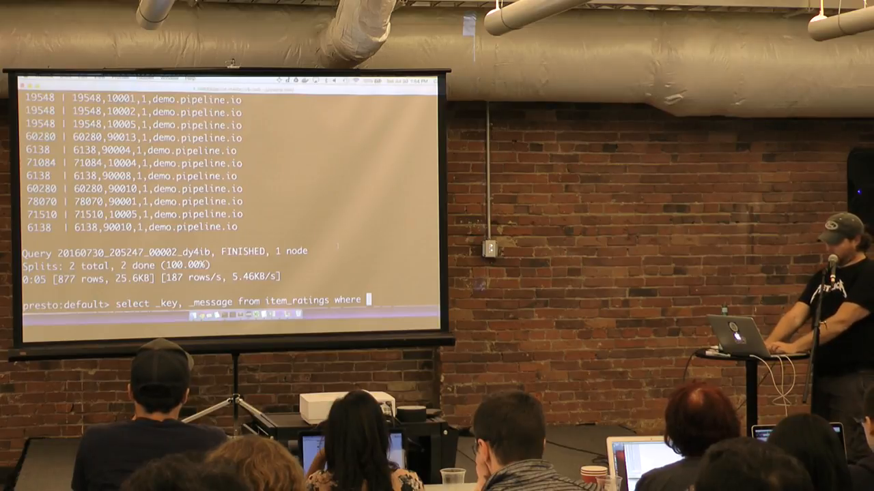
text(_key = 11510)
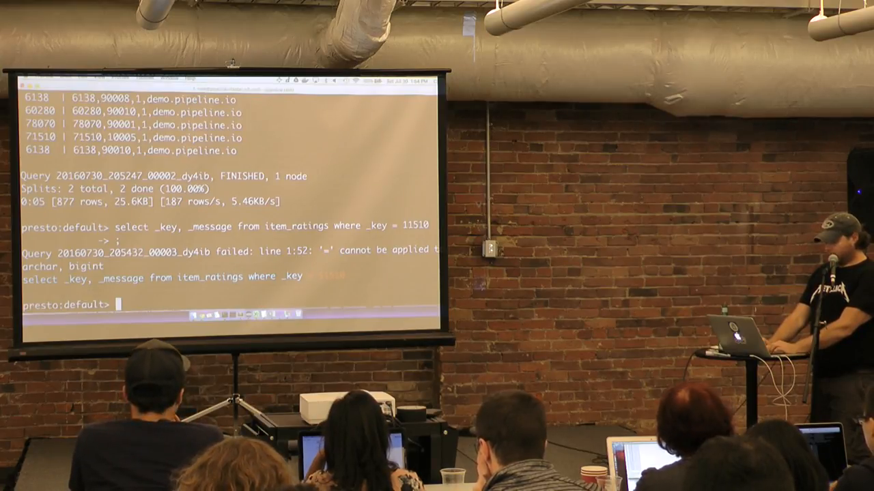
text(select _key, _message from item_ratings where _key = 11510;)
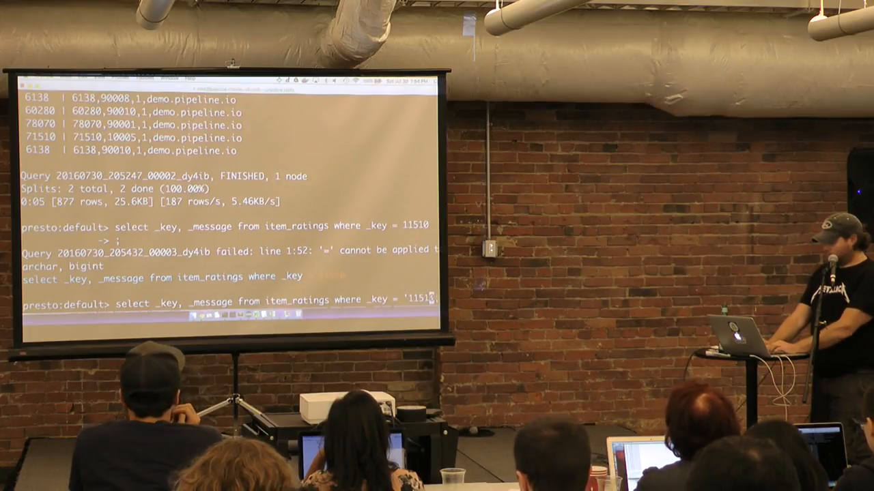
key(enter)
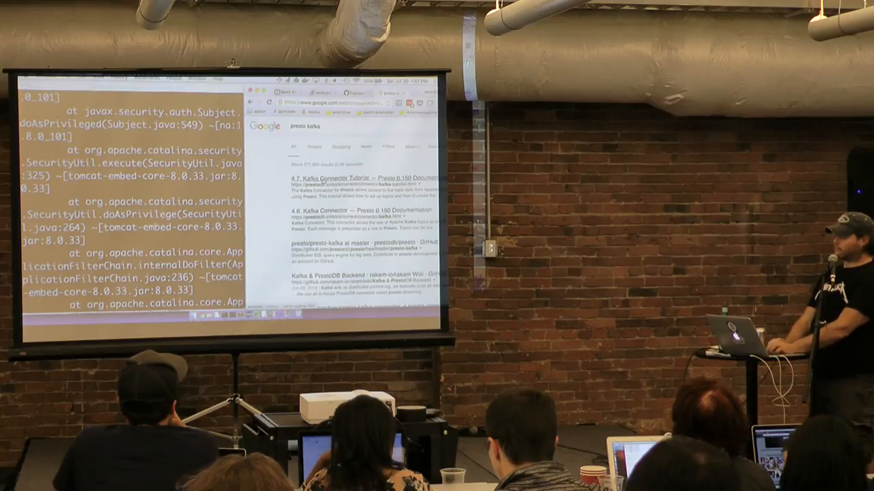
Bring up the GitHub workshop notes at the Presto + Hive/SparkSQL top-10-movies section
click(332, 179)
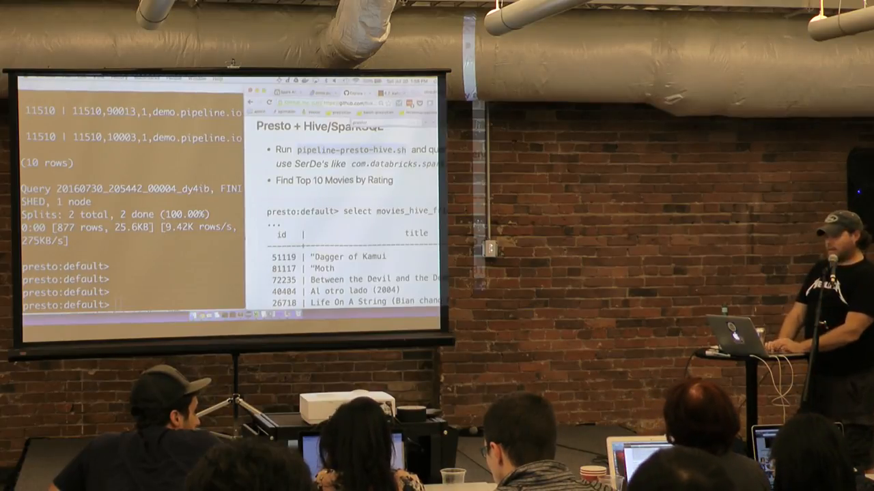
Exit the Presto session and launch pipeline-presto-hive.sh from the shell
text(ex)
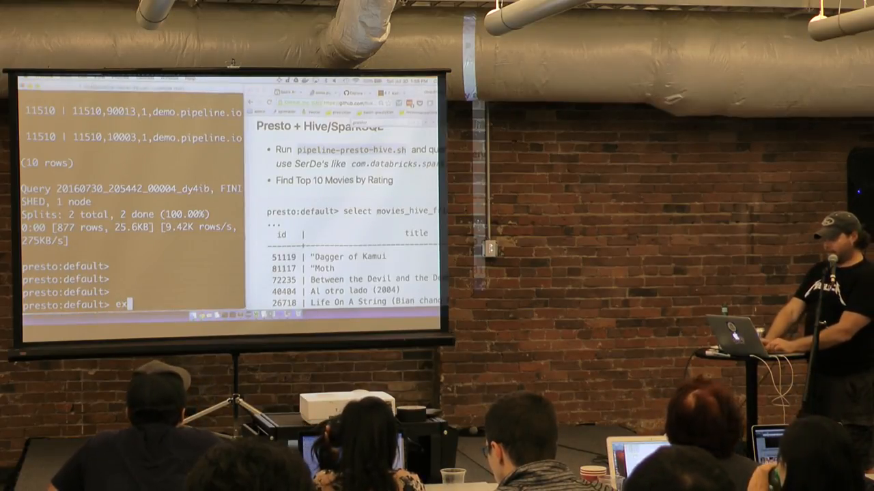
key(Return)
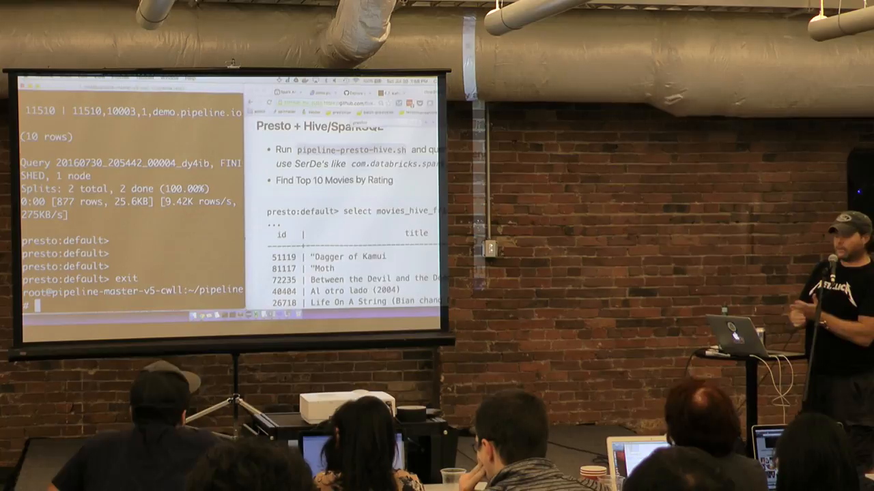
text(pipeline-presto-hive.sh)
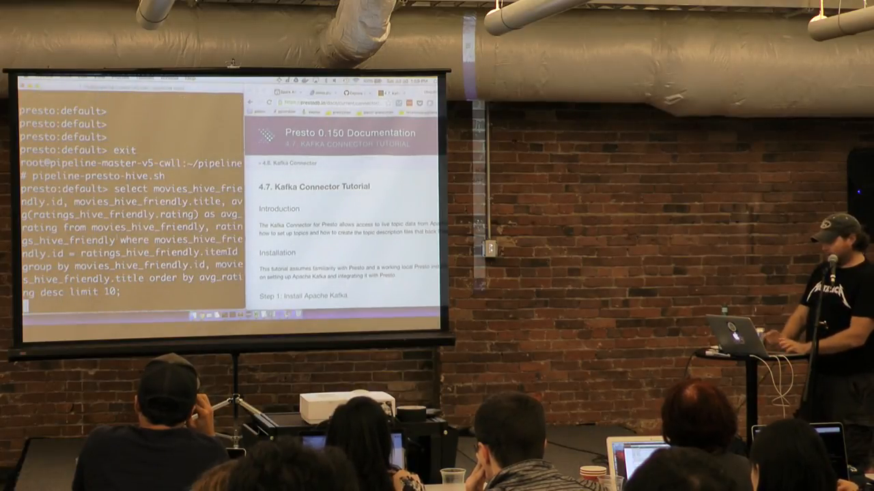
Run the top-10-movies query, returning 10 rows after scanning 21.7M rows
key(enter)
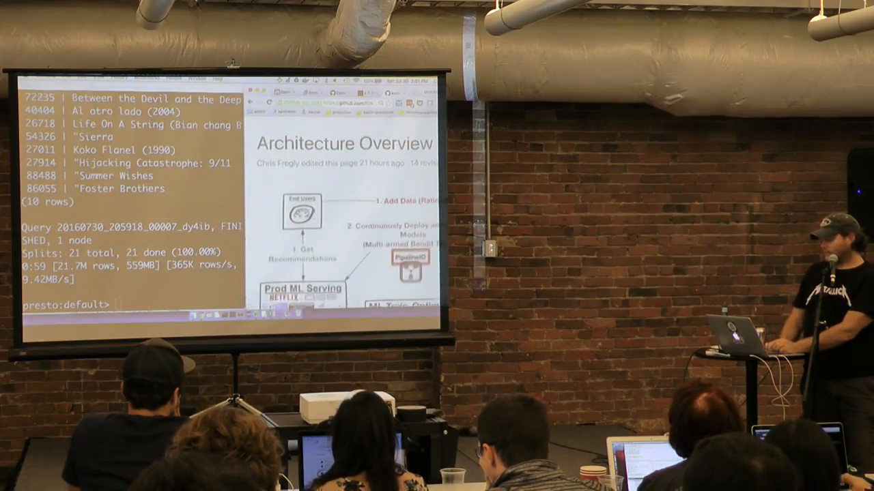
scroll(down, 3)
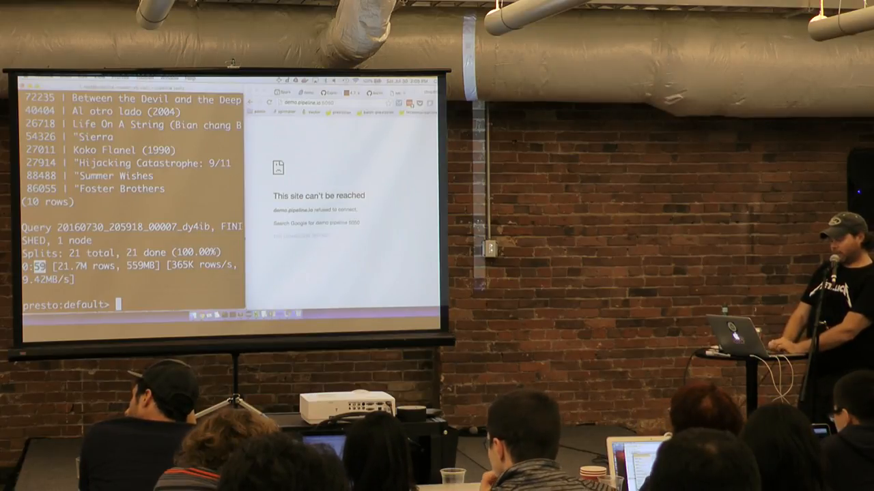
Quit the Presto CLI back to the shell prompt
text(quit)
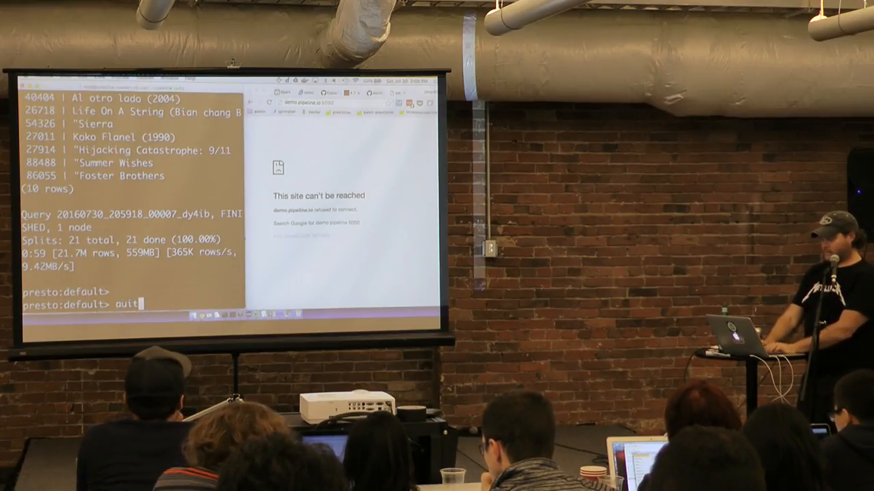
text(quit)
text(history)
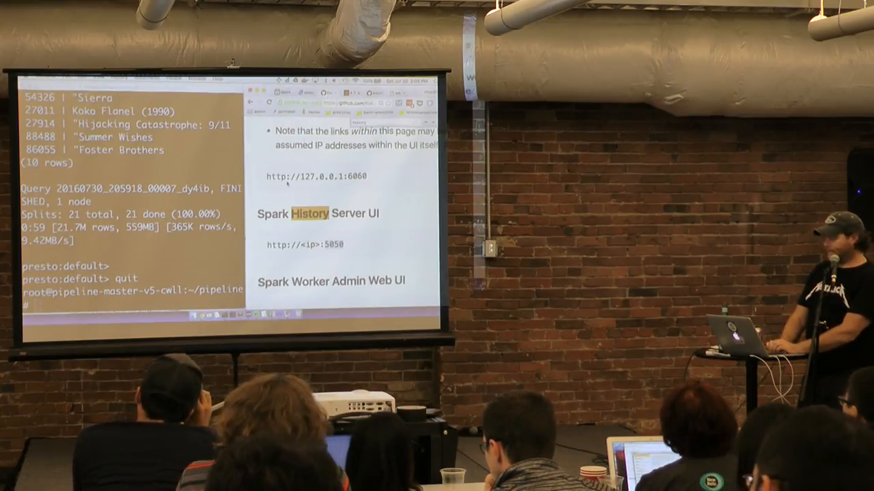
scroll(down, 3)
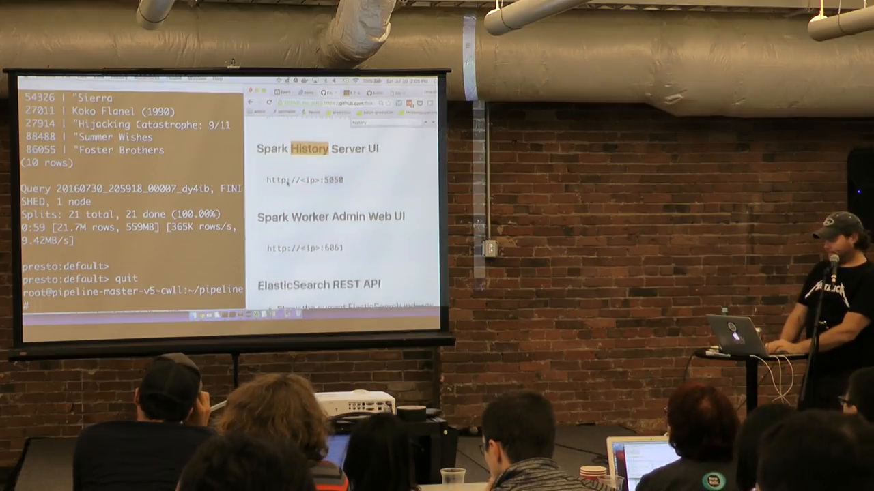
scroll(down, 3)
text(presto)
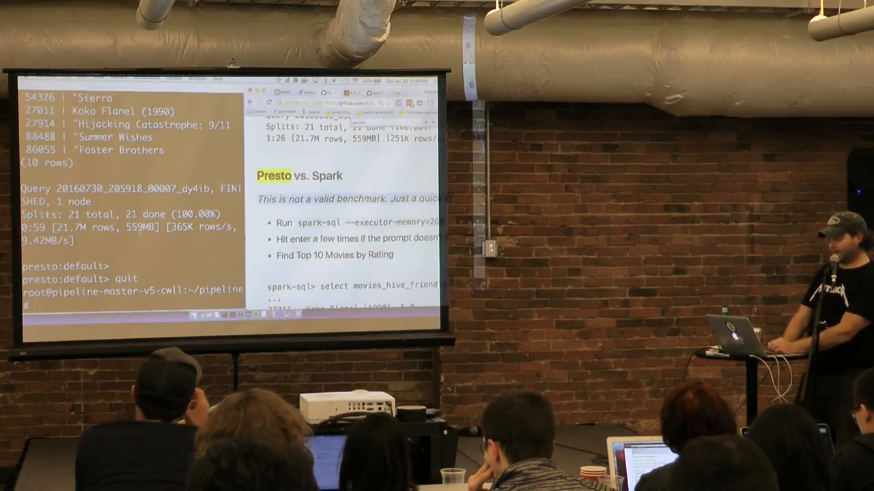
Launch spark-sql --executor-memory=2GB and run the top-10-movies-by-rating query
text(spark-sql --executor-memory=2GB)
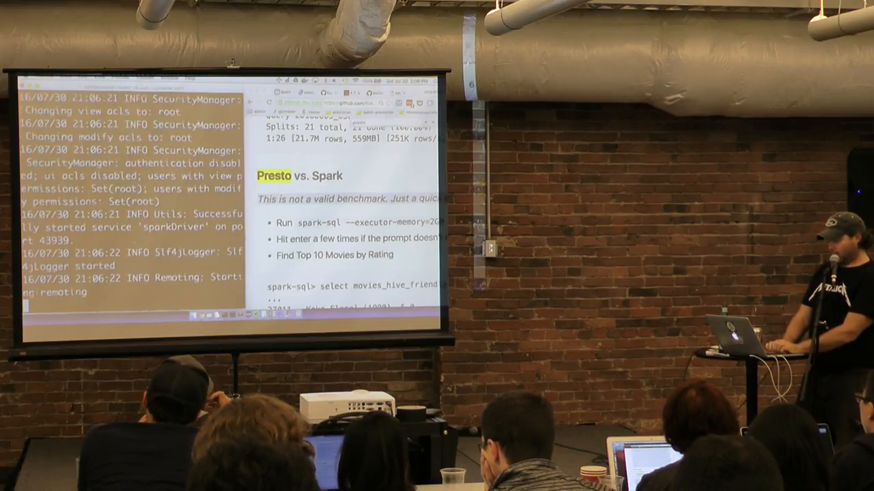
scroll(down, 3)
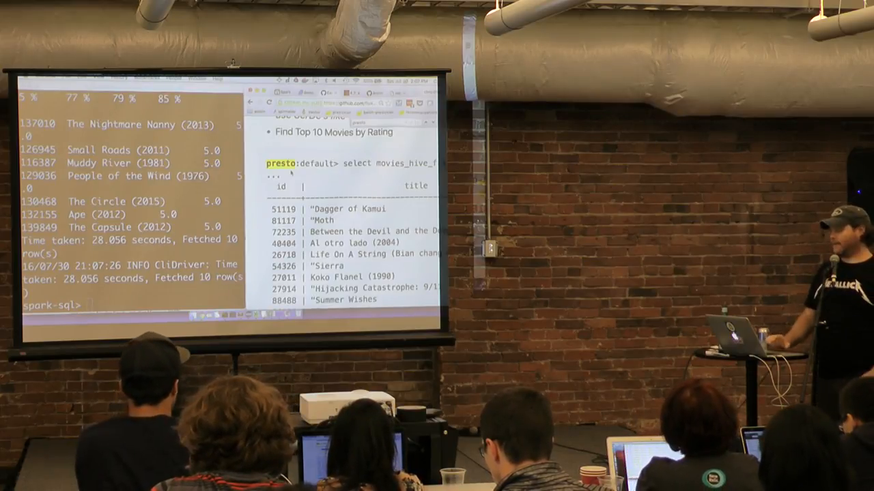
right_click(202, 232)
text(SHOW TABLES;)
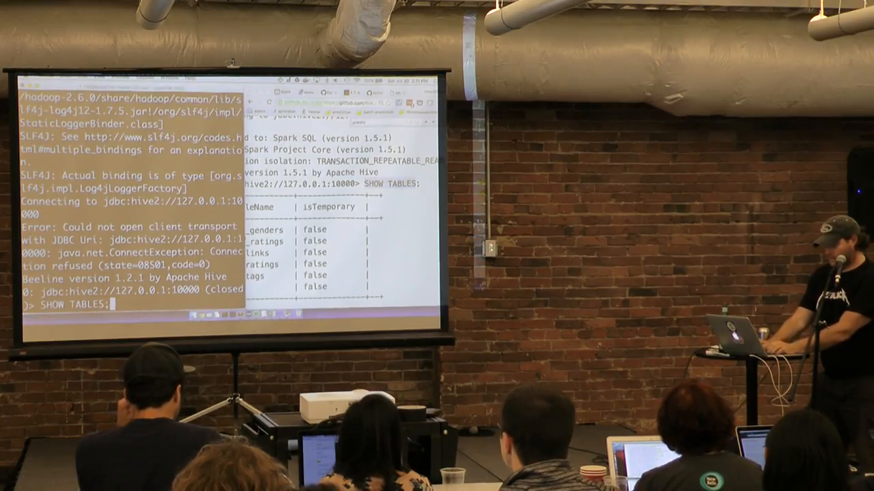
key(Return)
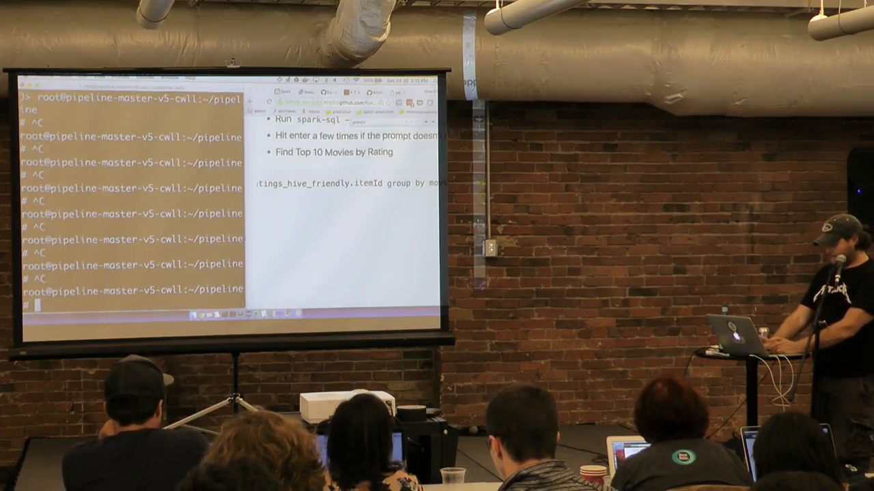
Run start-hive-thriftserver.sh at the root shell to launch the Hive Thrift server
text(start)
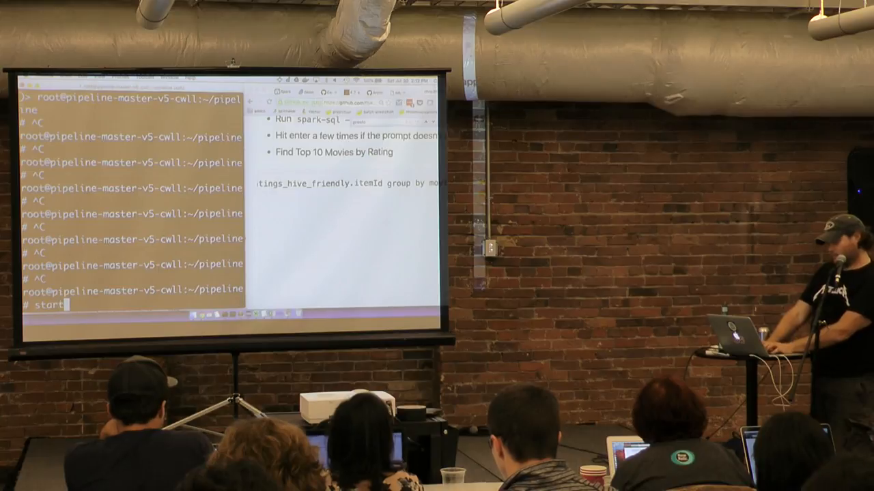
text(-hive-)
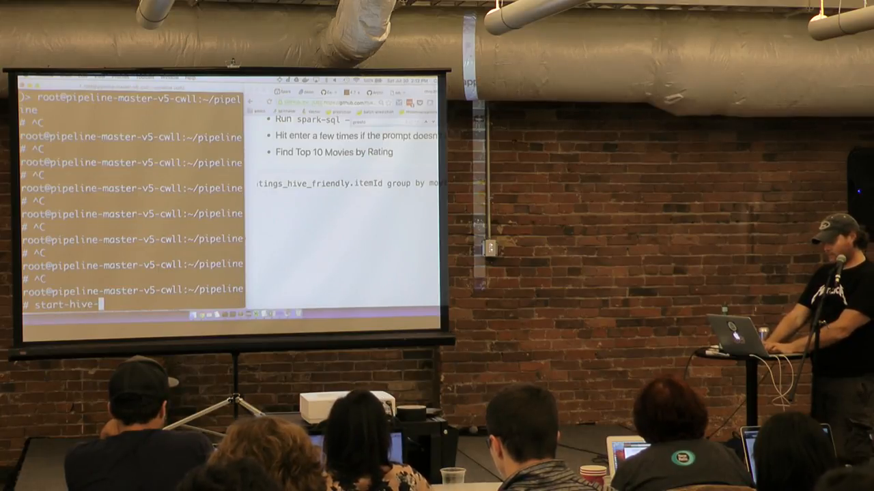
text(thriftserver.sh)
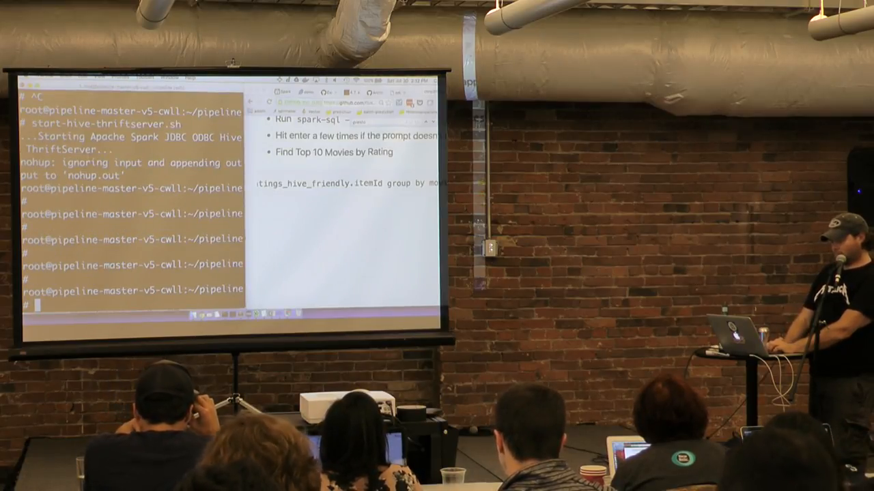
text(start-hive-thriftserver.sh)
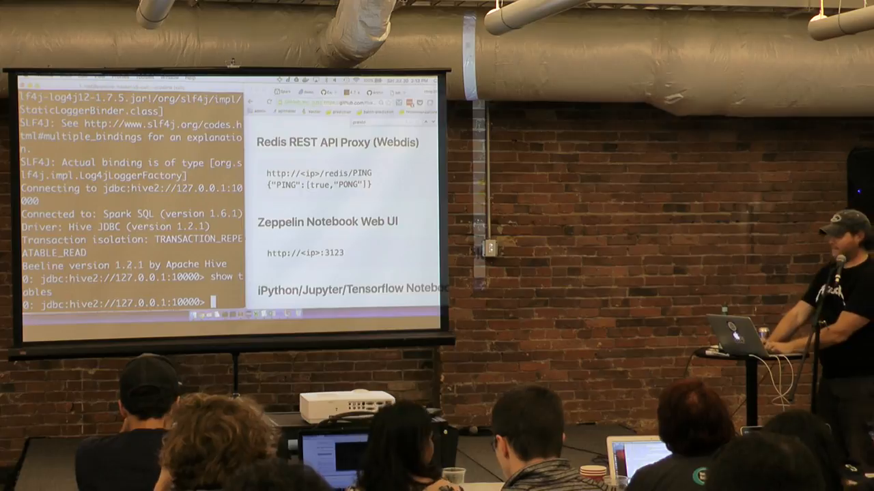
Enter 'show tables;' at the Beeline prompt, which reports a parse error
text(show tables;)
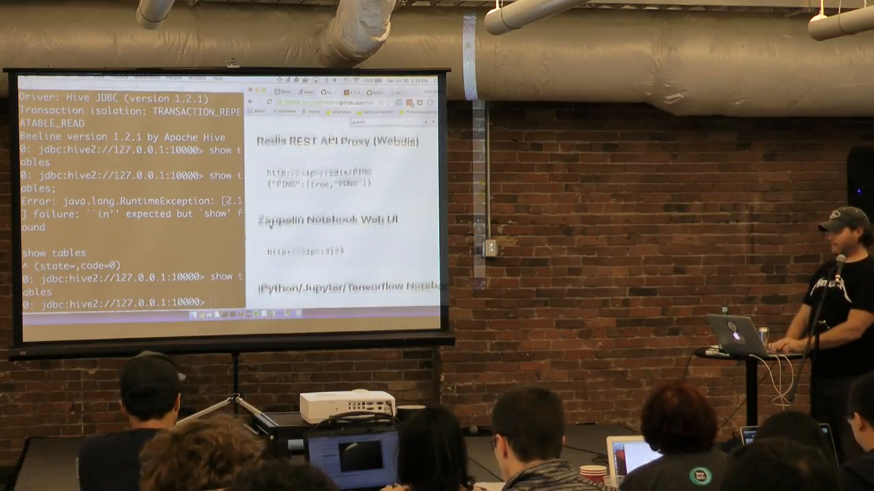
scroll(down, 3)
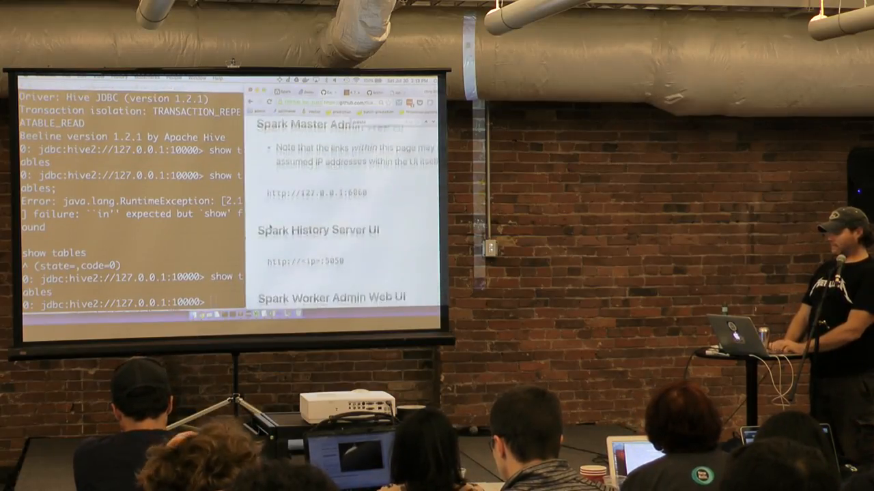
scroll(down, 3)
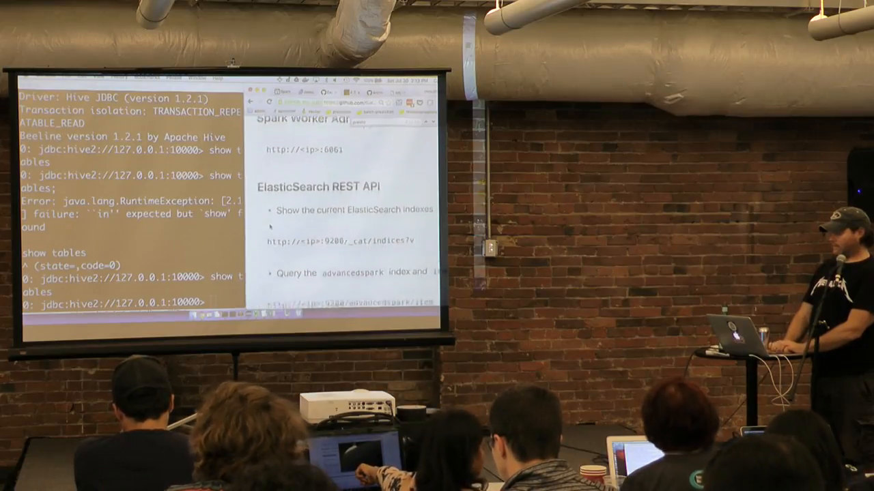
scroll(down, 3)
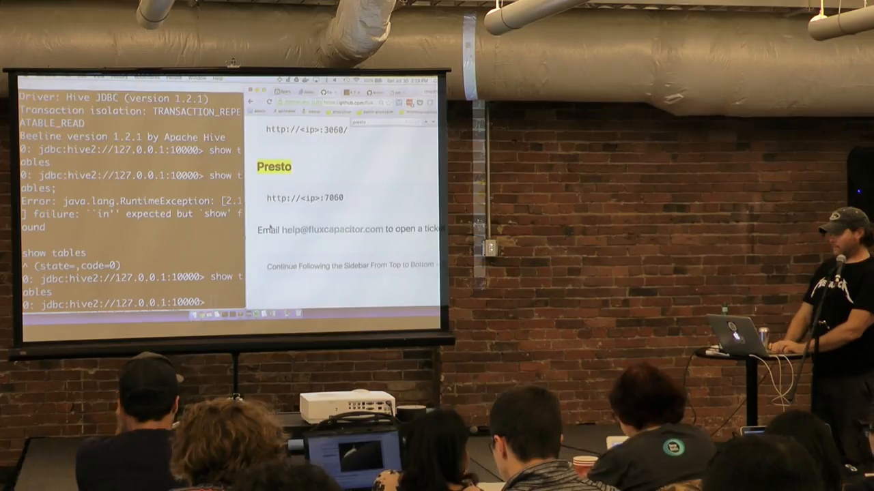
scroll(down, 3)
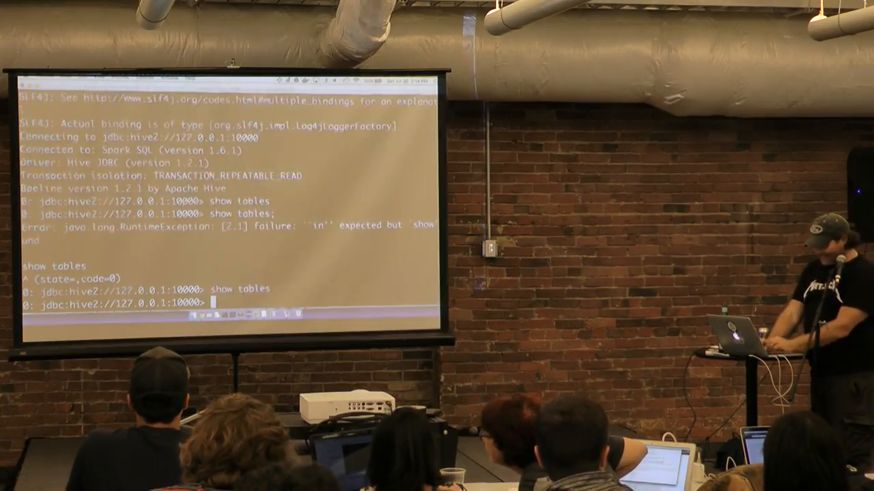
Run SHOW TABLES; in Beeline to list all eight tables, then retype 'show tables;'
text(SHOT TAB)
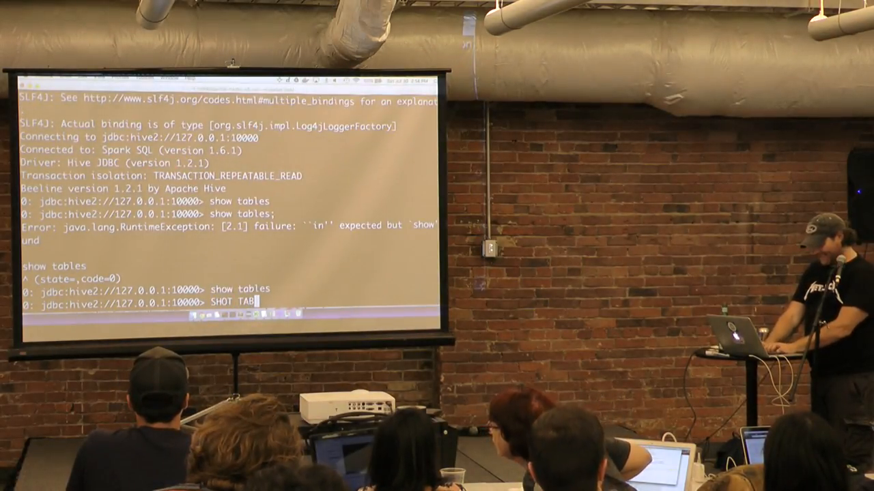
text(SHOW TABLES;)
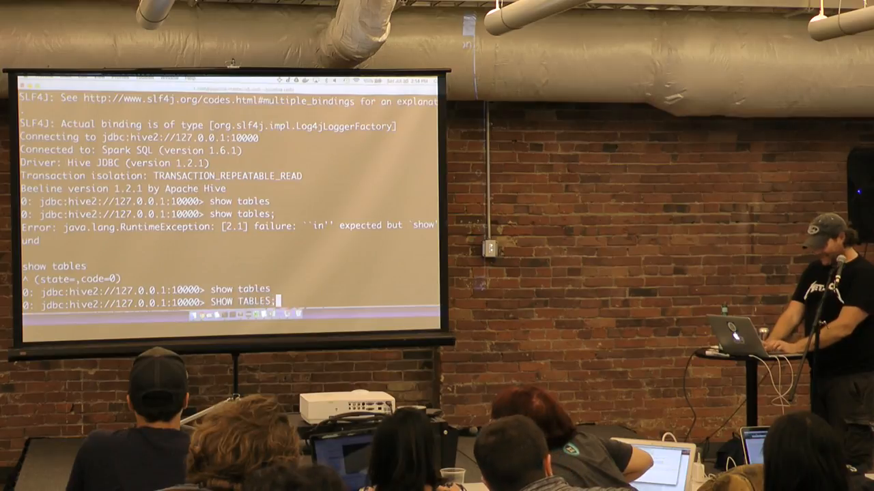
key(Return)
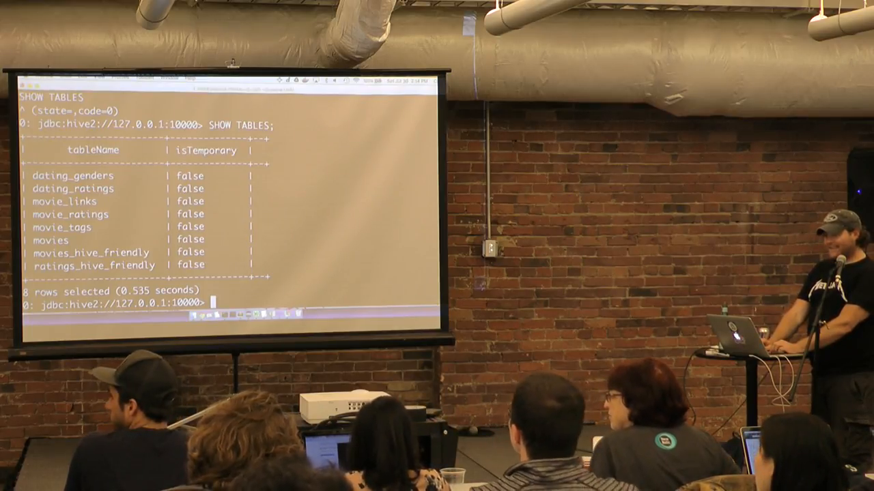
text(SHOW TABLES;)
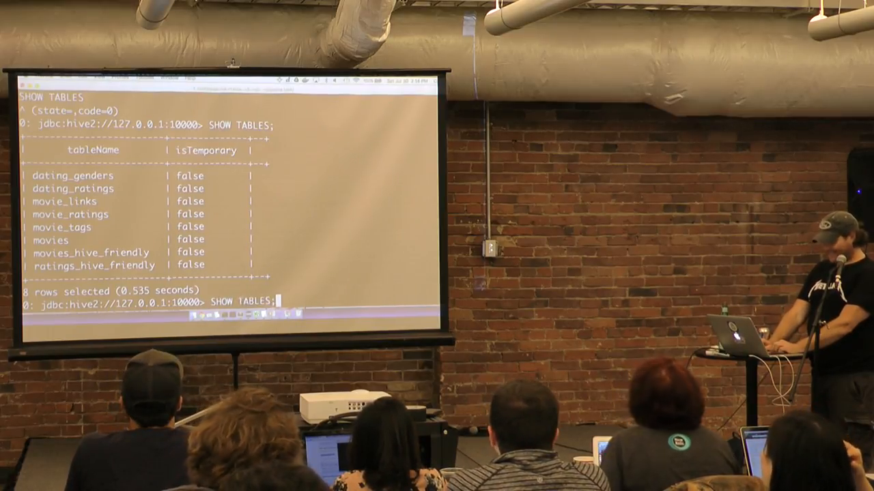
text(show tables)
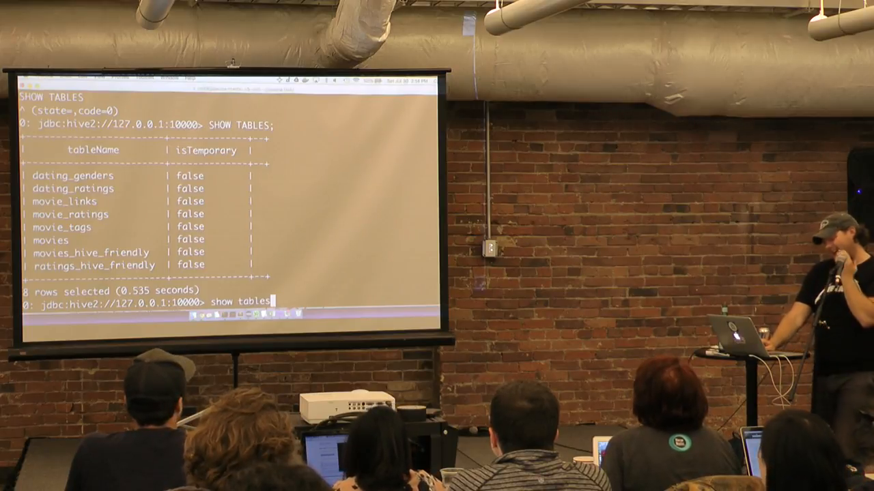
text(;)
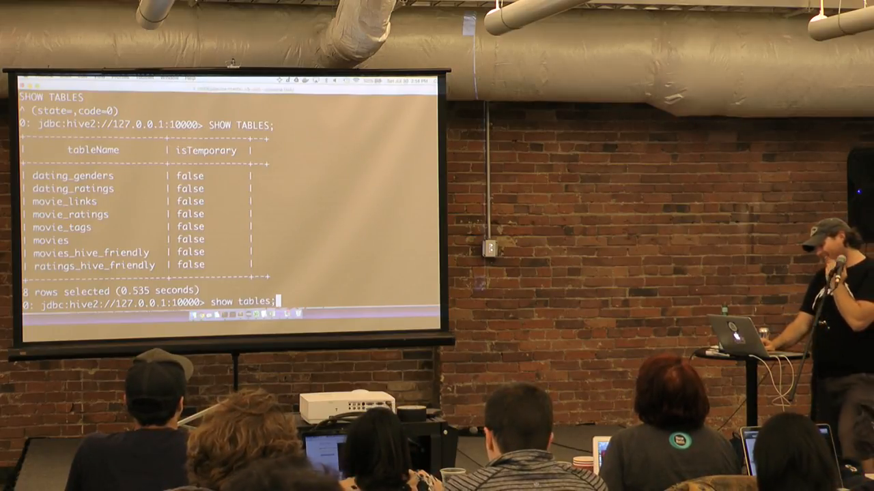